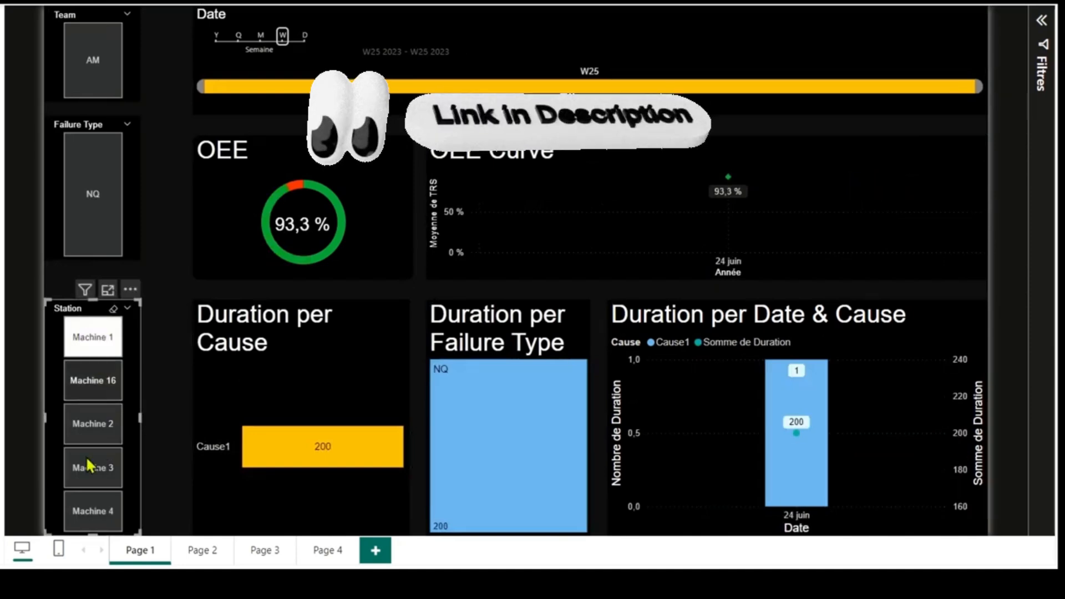
# Step: Show the OEE gauge and curve pages per machine, filtering the date slicer to week W26
pyautogui.click(202, 550)
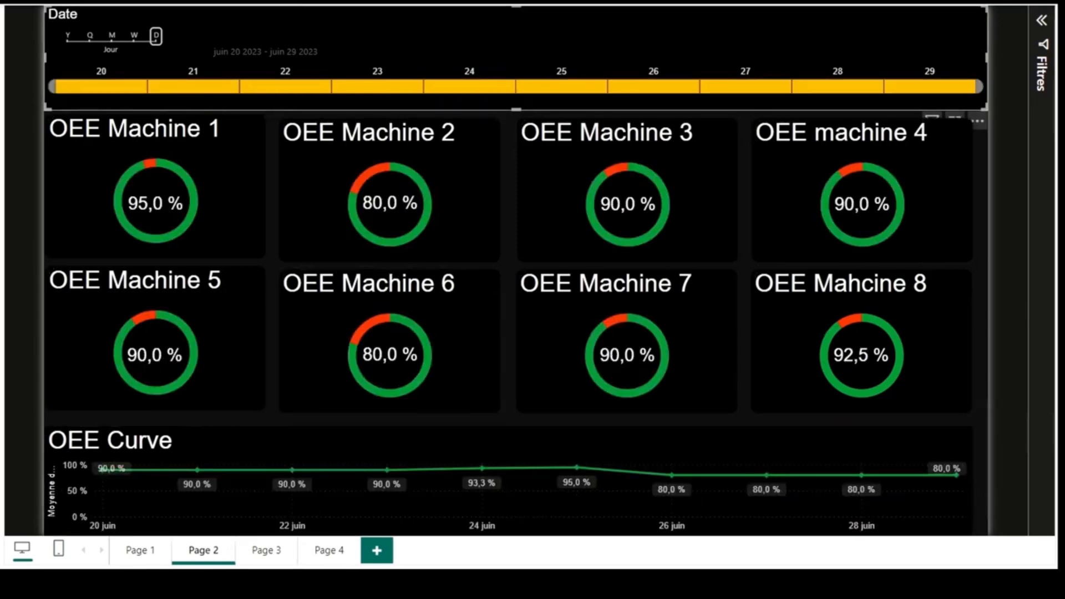
pyautogui.click(265, 550)
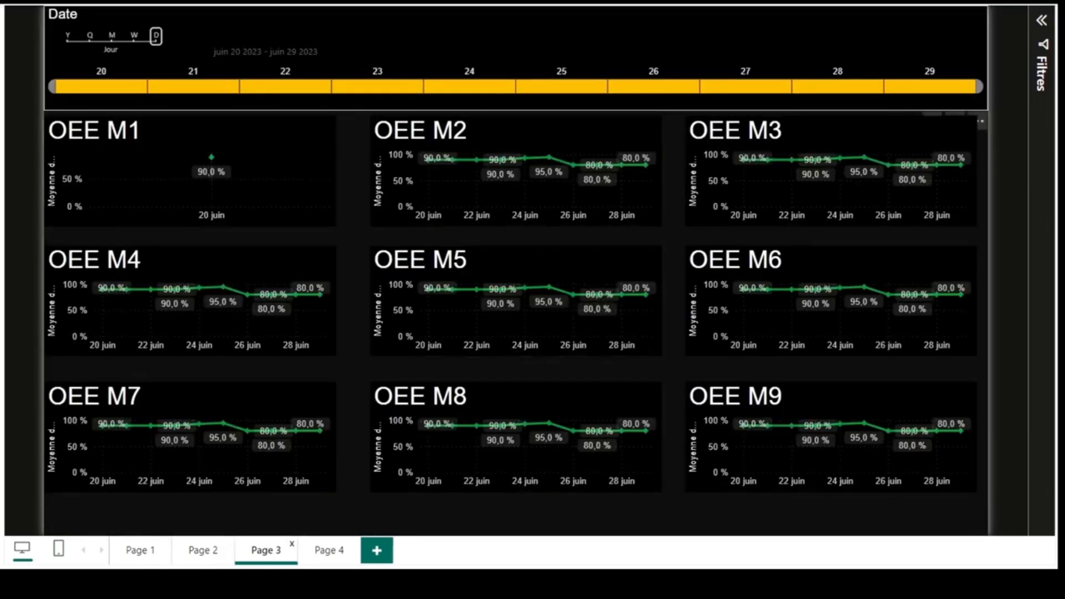
pyautogui.click(135, 35)
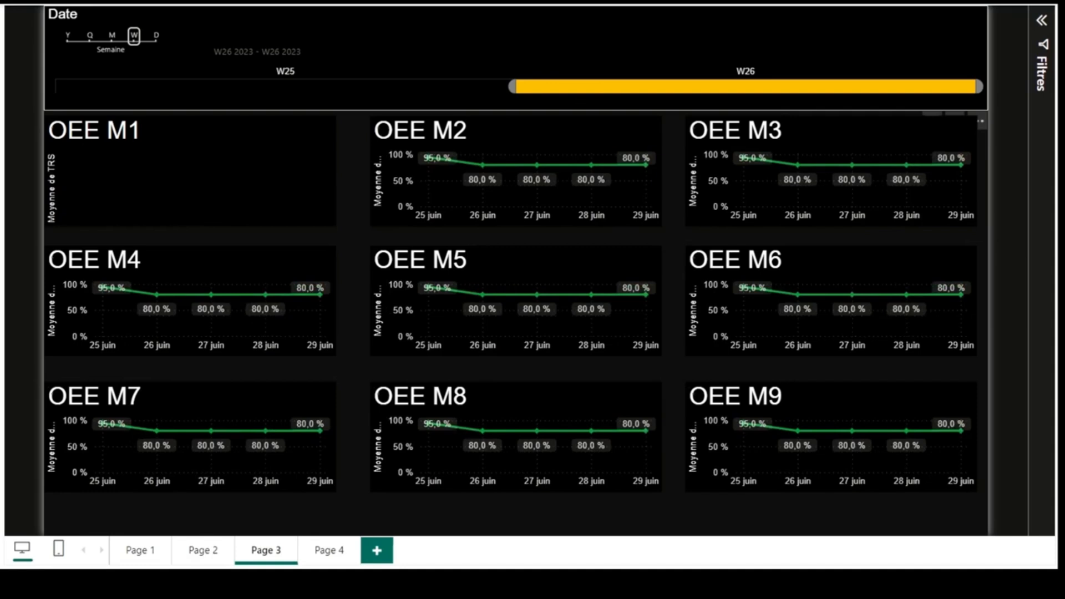
pyautogui.click(328, 550)
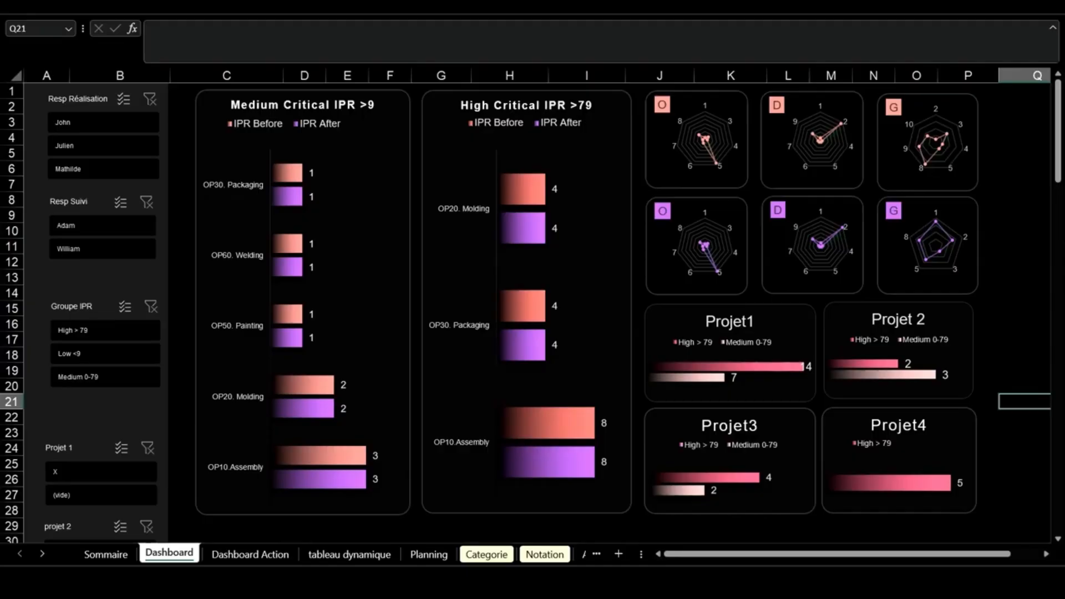
# Step: Browse the action dashboard, categories and AMDEC log, adding an OP60. Welding row before returning to the dashboard
pyautogui.click(250, 554)
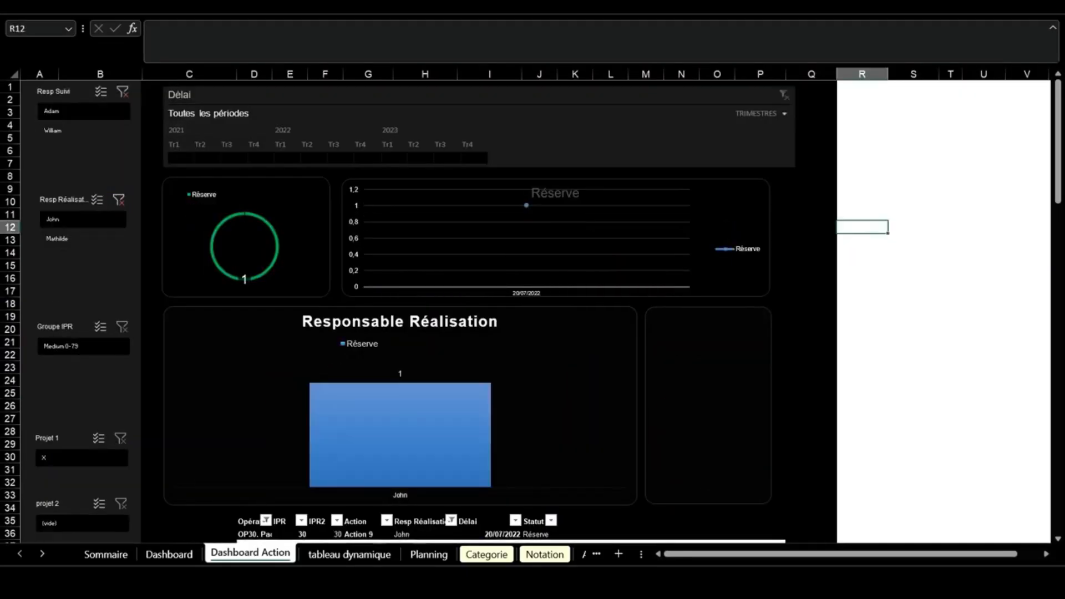
pyautogui.click(486, 555)
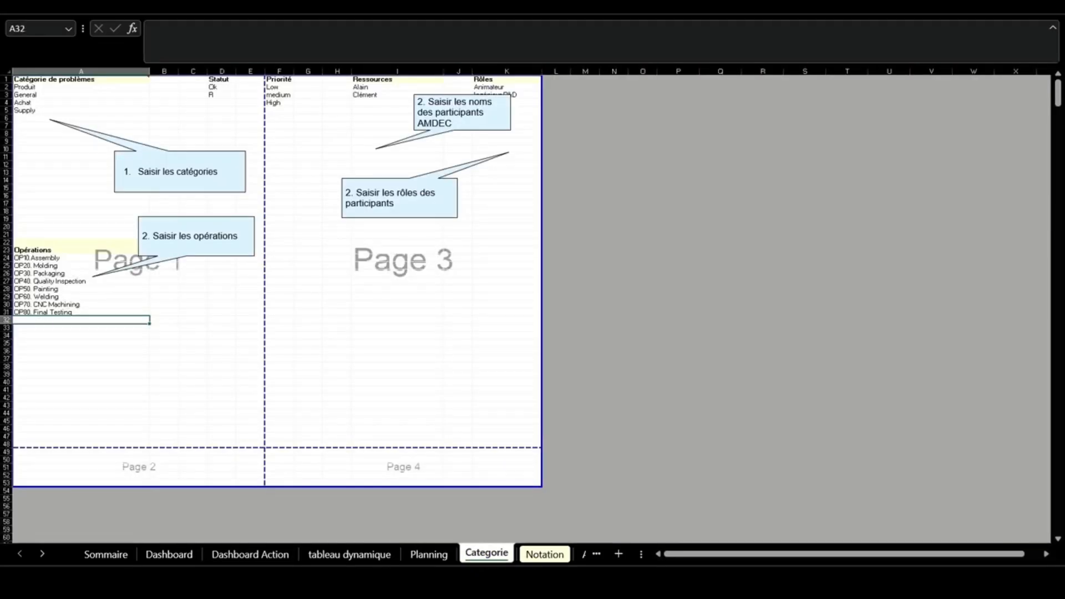
pyautogui.click(470, 554)
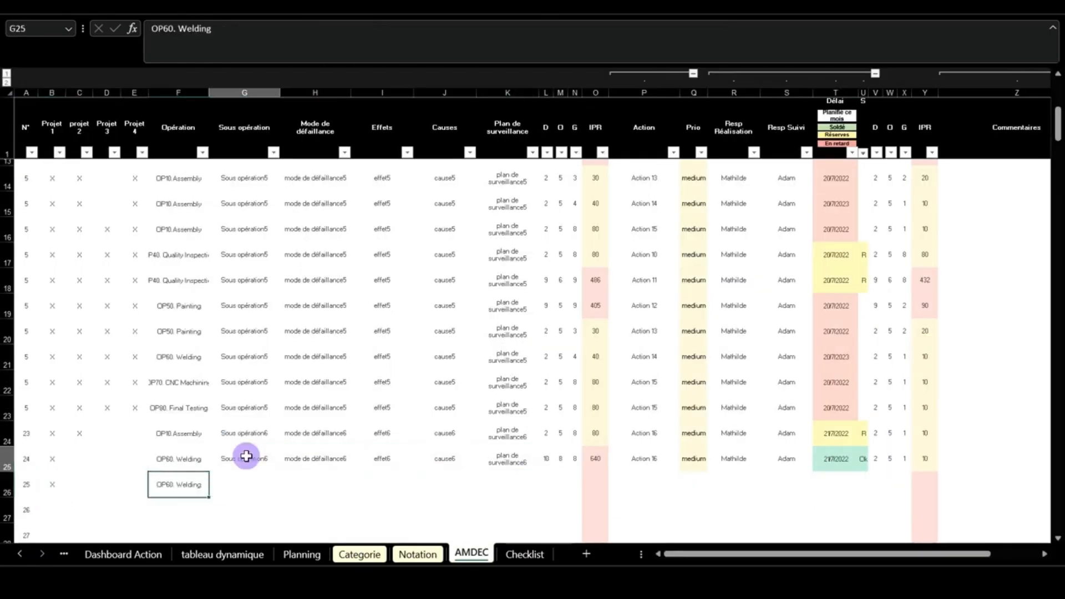
pyautogui.click(123, 554)
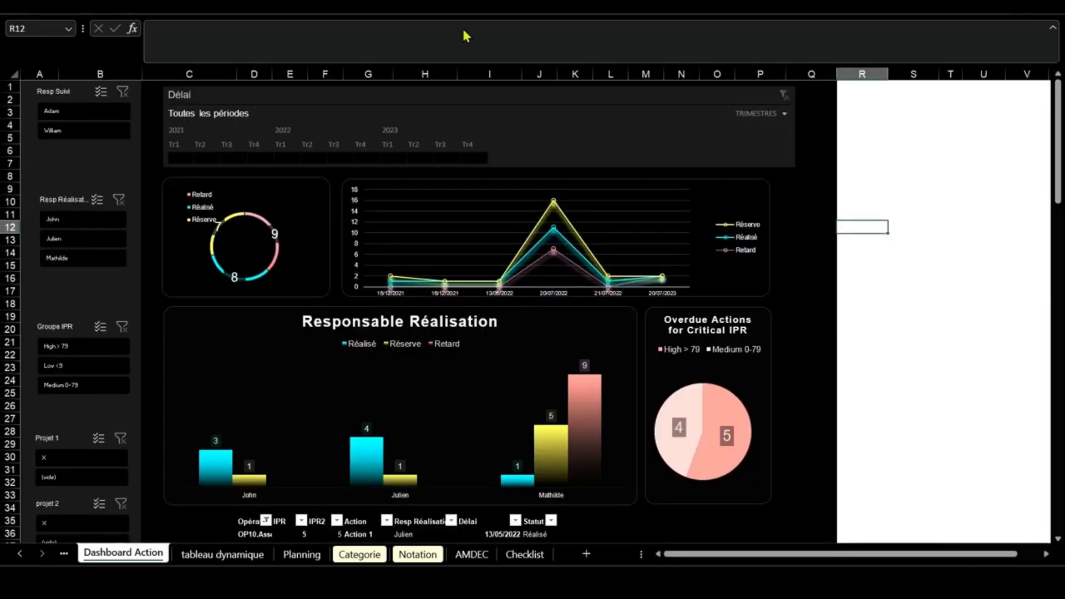
pyautogui.click(168, 555)
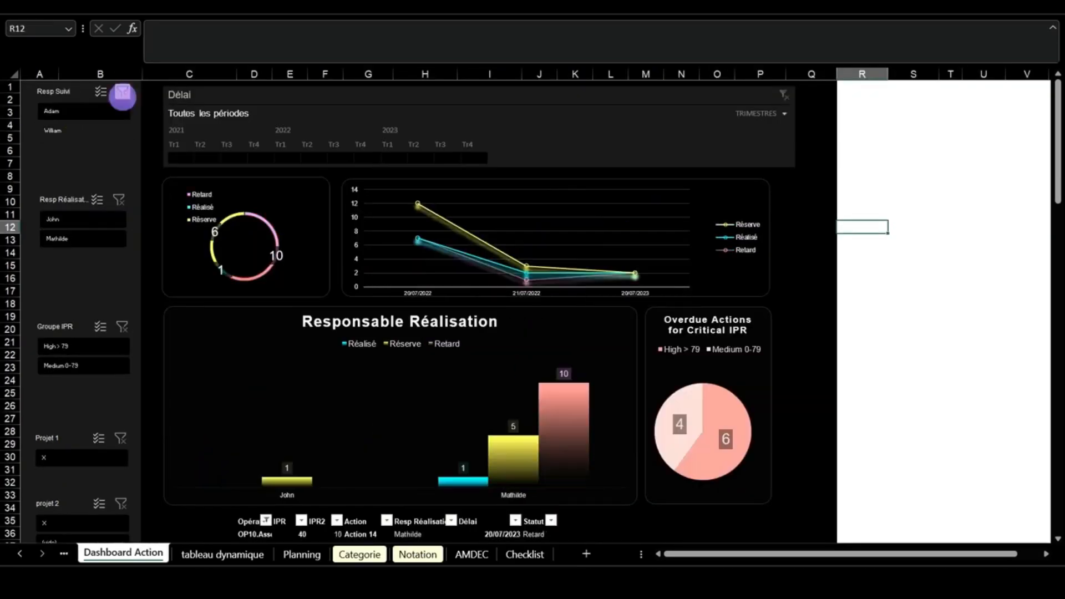
pyautogui.click(169, 554)
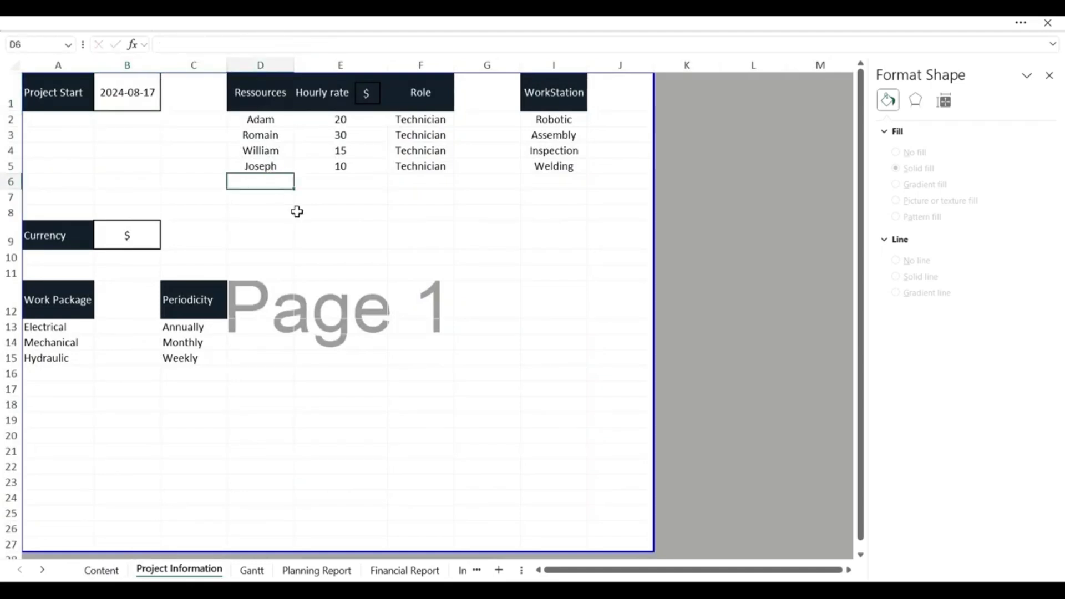
# Step: Enter technician Alain with a preventive task on the Gantt and show the planning report
pyautogui.write('Alain')
pyautogui.click(341, 181)
pyautogui.write('18')
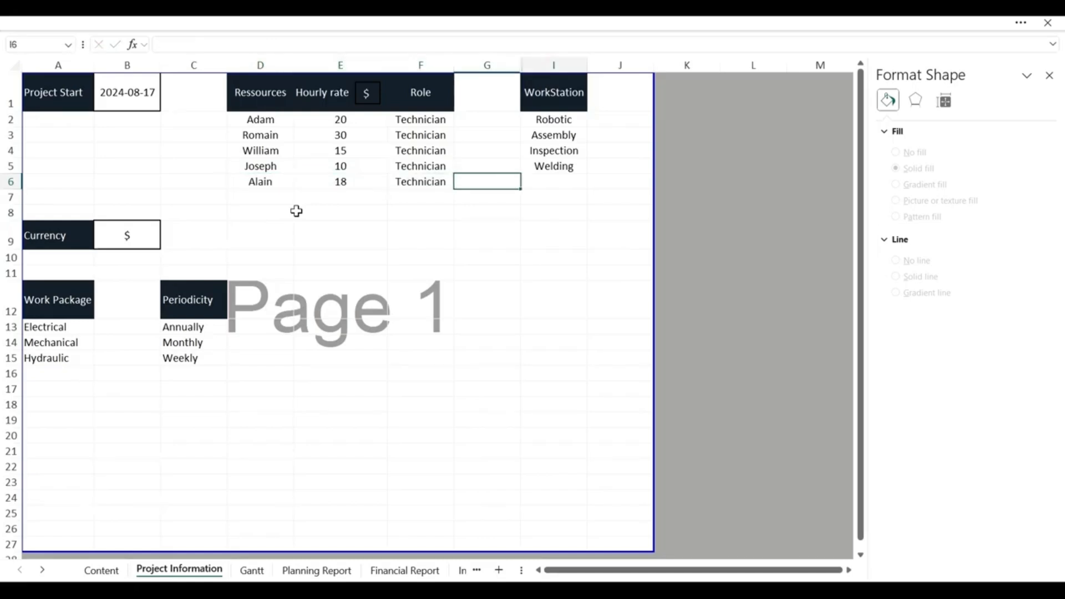
pyautogui.write('Preventive')
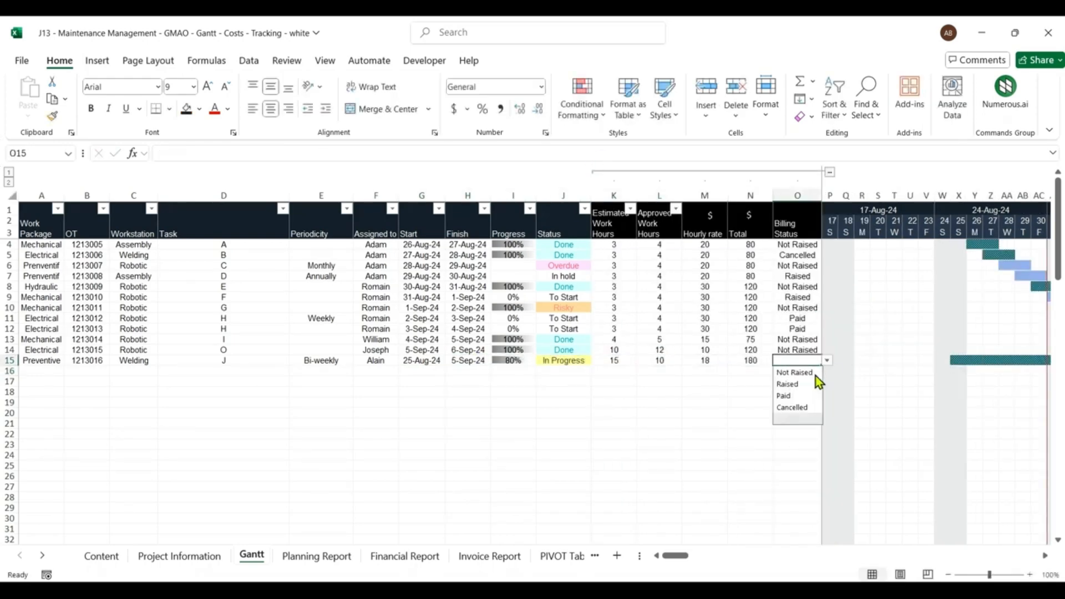
pyautogui.click(317, 556)
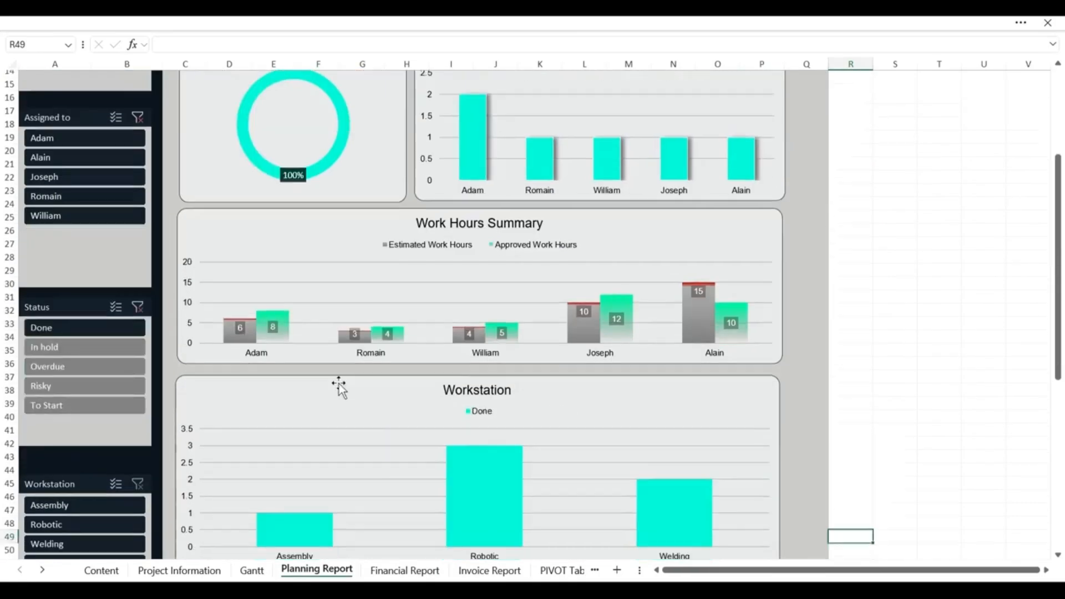
pyautogui.click(404, 570)
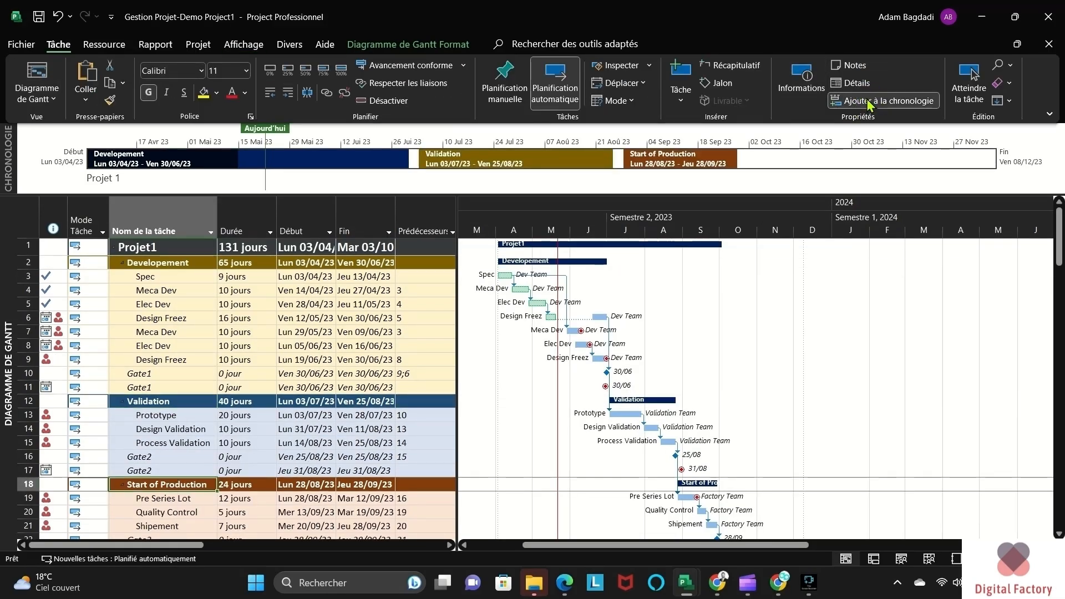
# Step: Add the selected Gate1, Gate2 and Gate3 milestones to the Project timeline
pyautogui.click(888, 101)
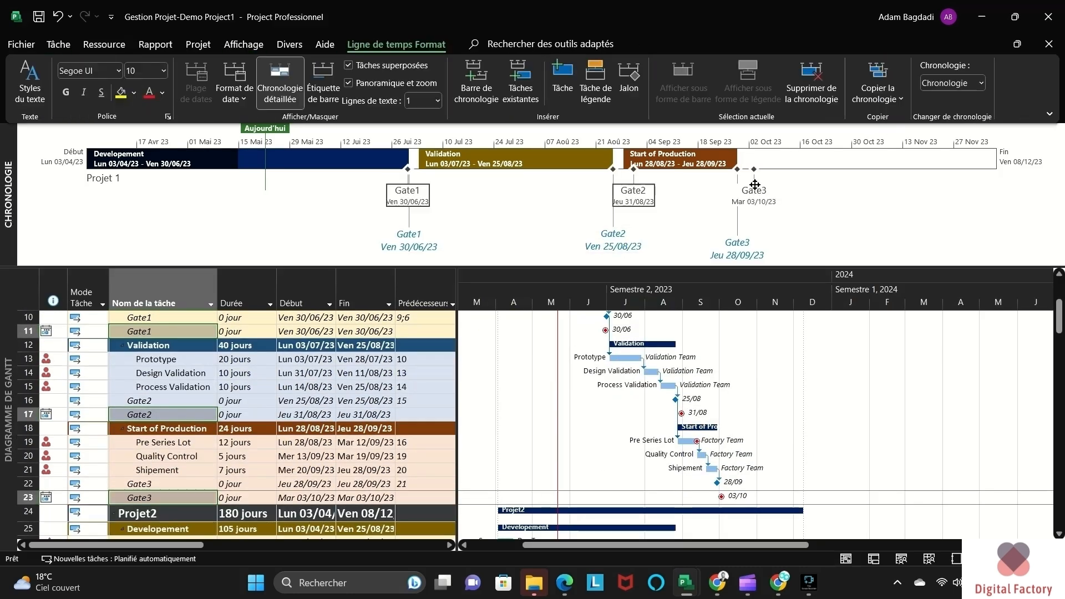
pyautogui.click(243, 44)
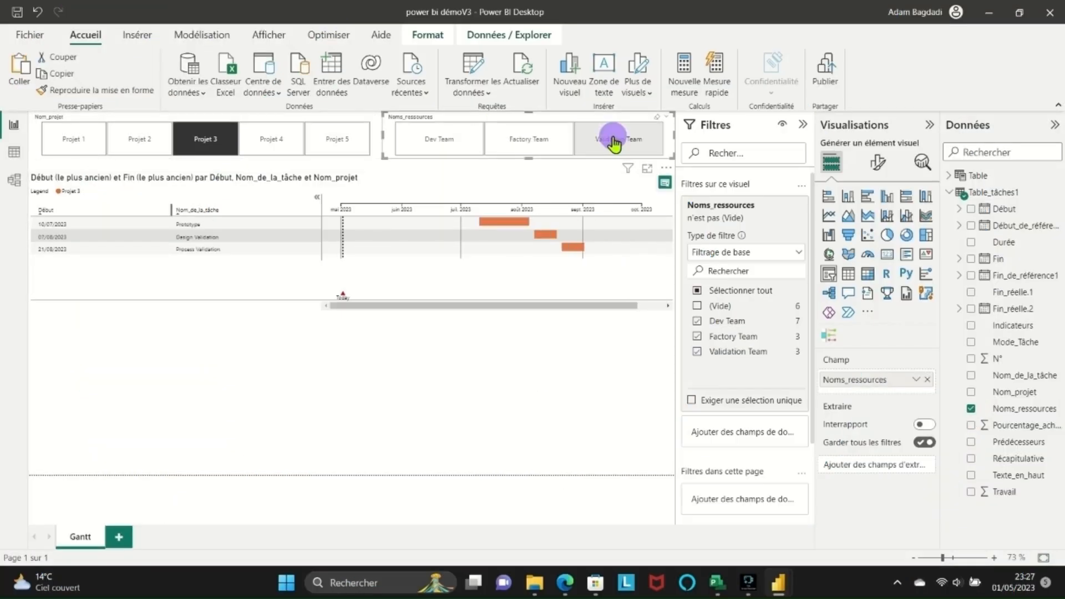
# Step: Filter the Gantt report to Projet 4 with no resource restriction
pyautogui.click(271, 137)
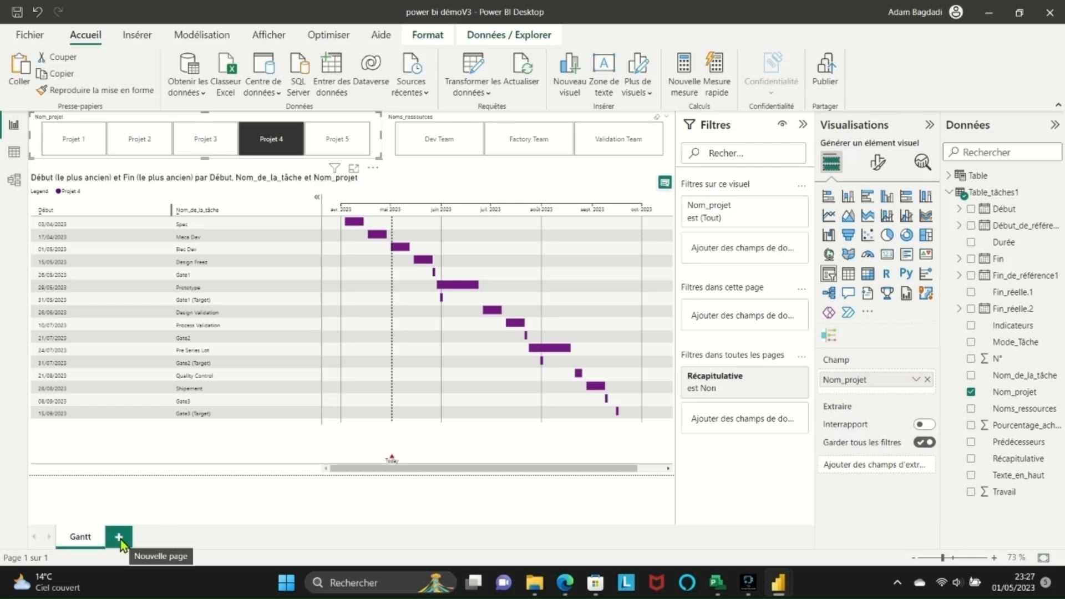
pyautogui.click(133, 537)
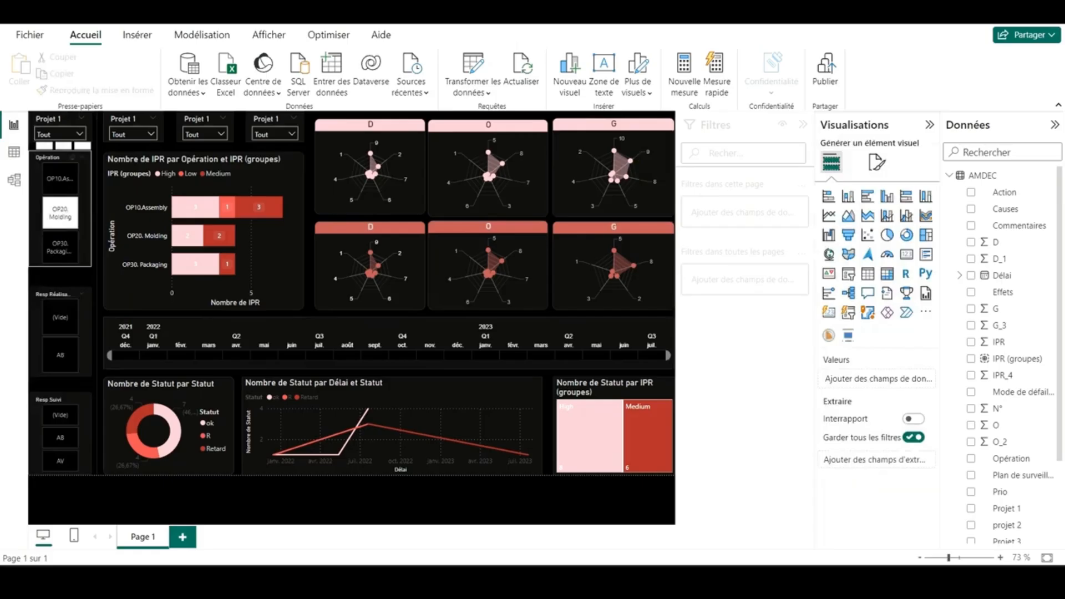
# Step: Select OP30. Packaging in the Opération slicer of the AMDEC dashboard
pyautogui.click(59, 246)
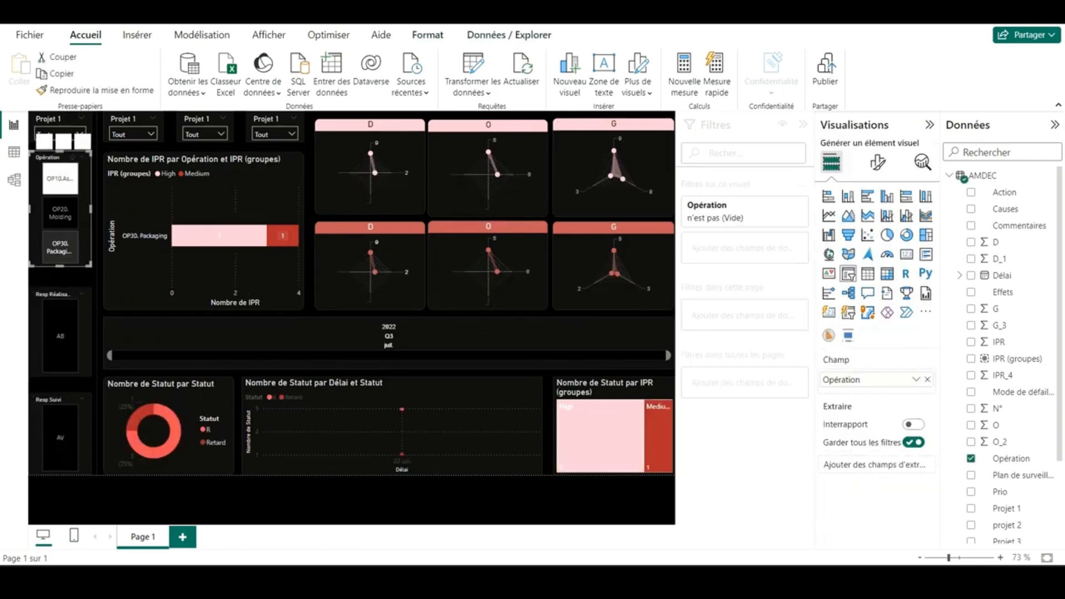
pyautogui.click(59, 214)
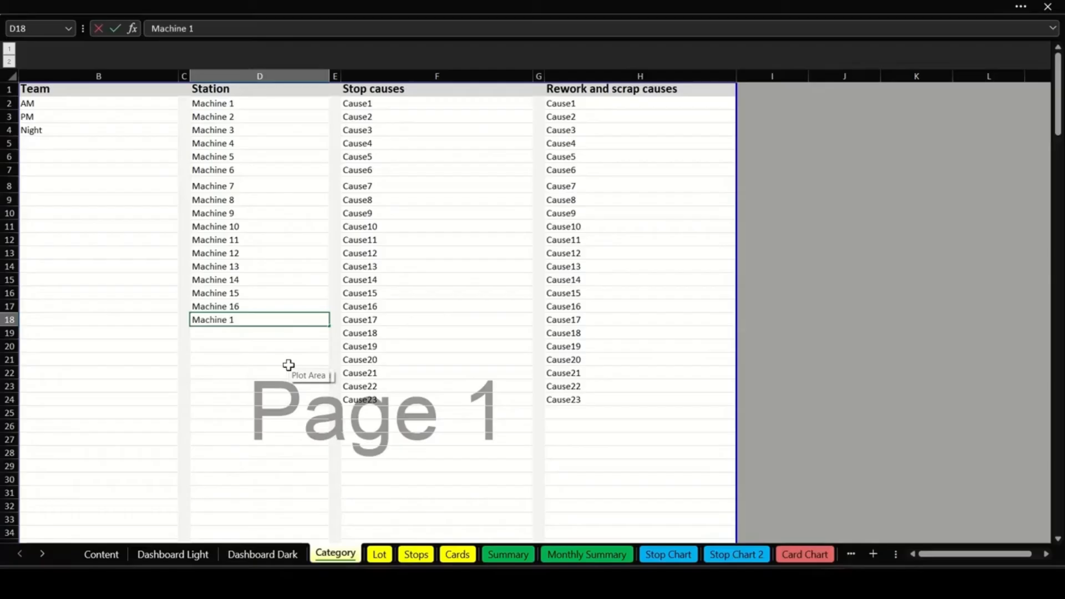
# Step: Log the 1-Aug lot target 10000, the stop's station and the AM-team card, then show the light dashboard
pyautogui.click(380, 555)
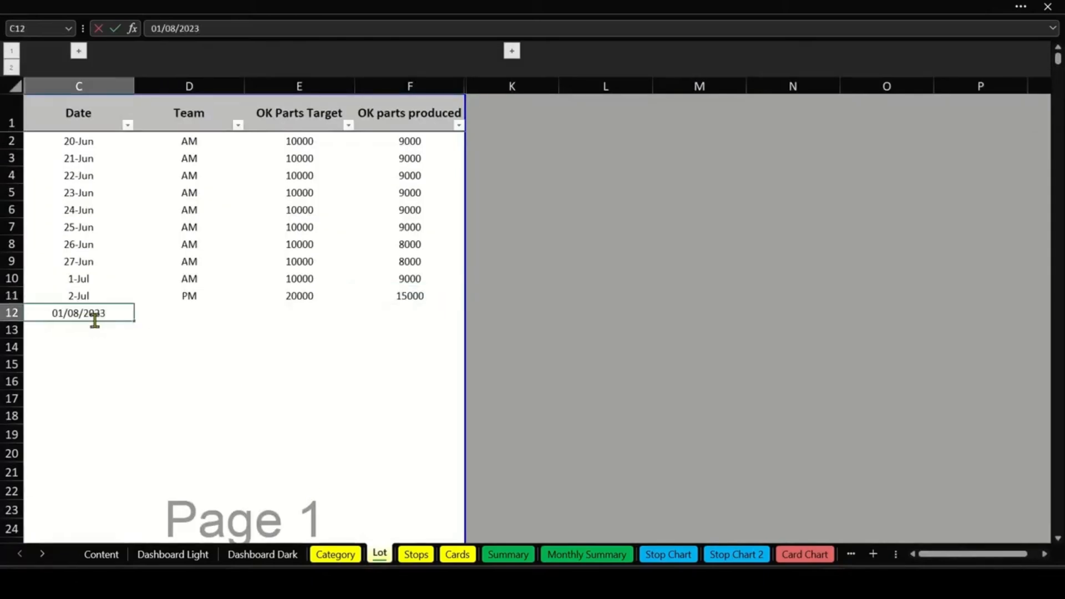
pyautogui.write('10000')
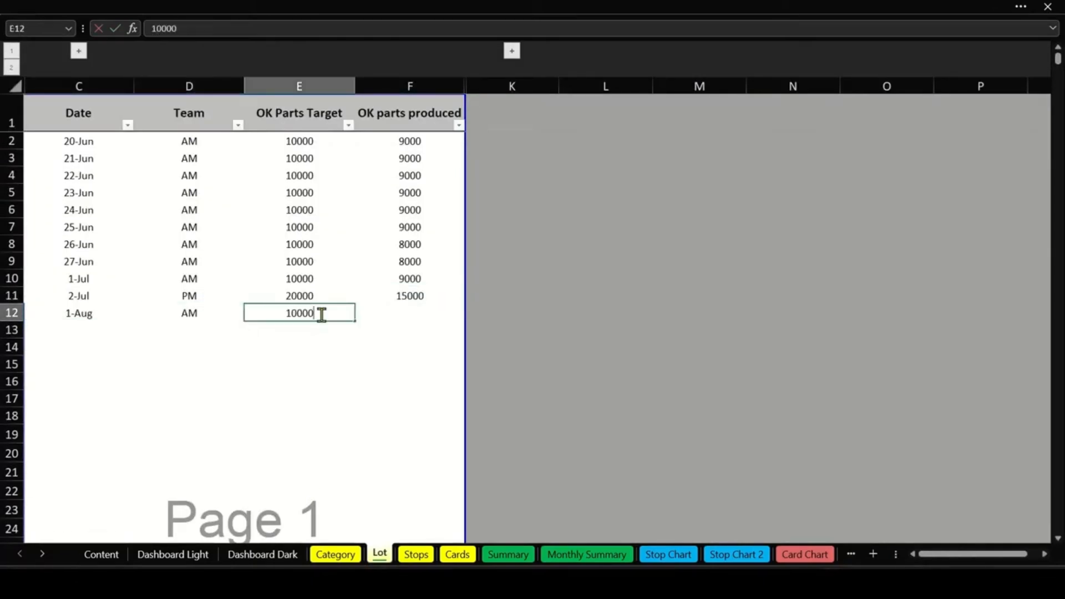
pyautogui.click(415, 554)
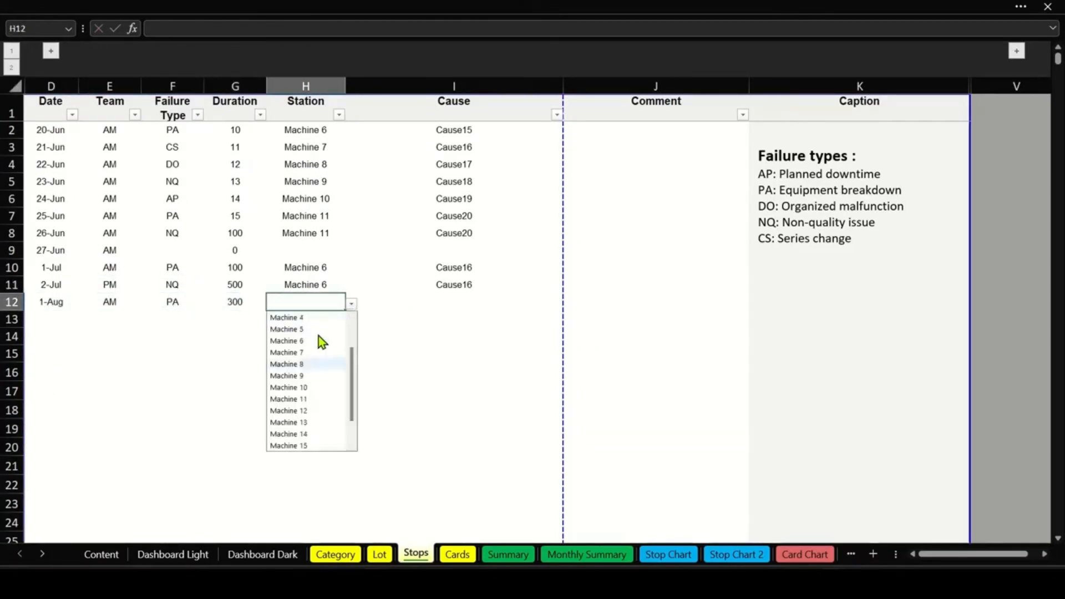
pyautogui.click(456, 554)
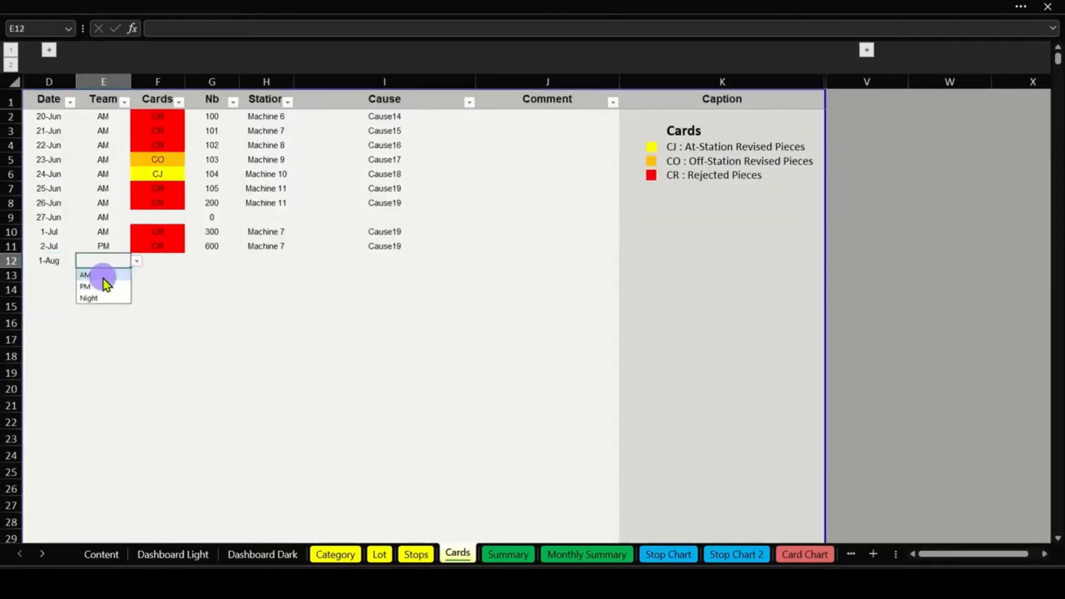
pyautogui.click(85, 275)
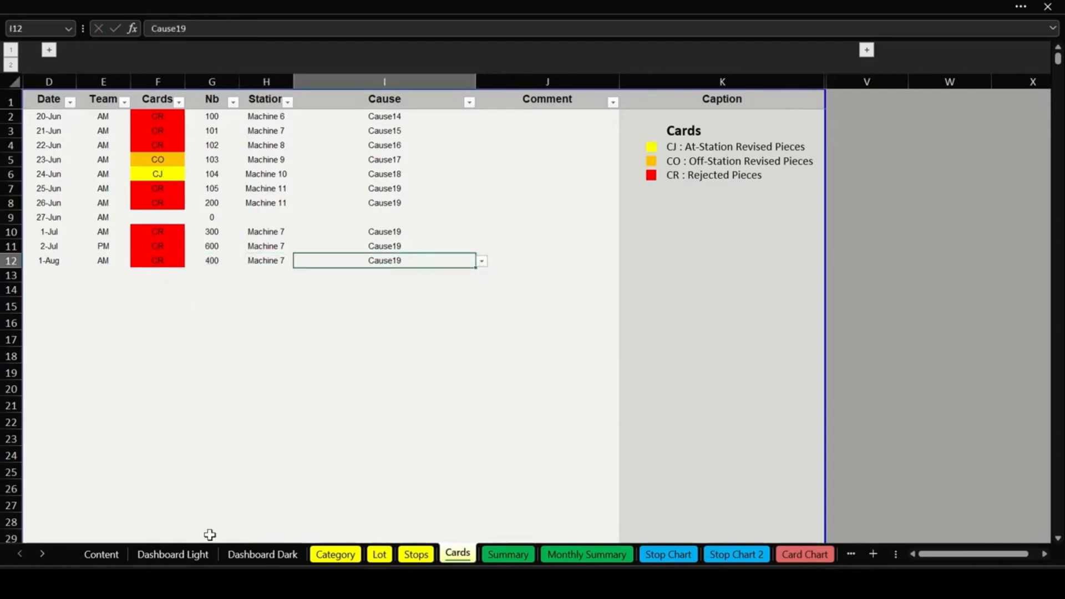
pyautogui.click(172, 555)
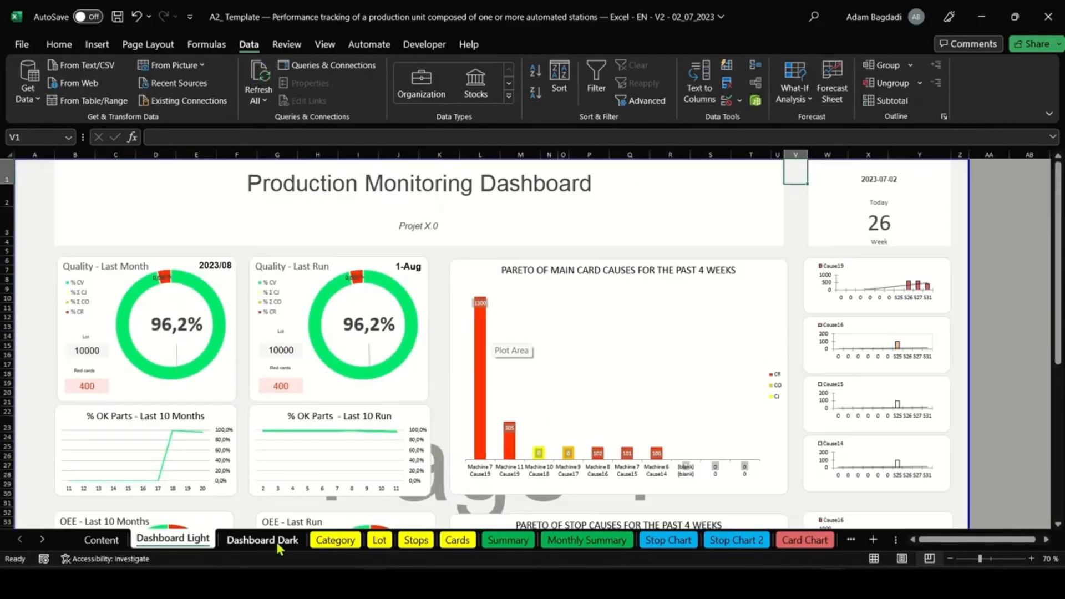
# Step: Review the dark dashboard, monthly summary and stop-cause charts with the 1-Aug figures
pyautogui.click(262, 539)
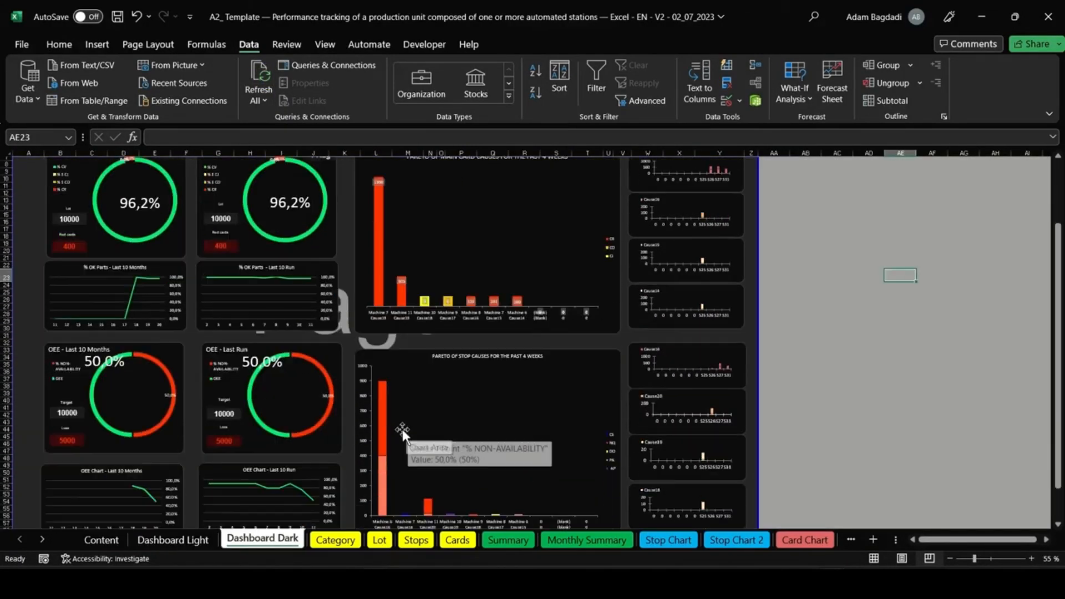
pyautogui.click(586, 540)
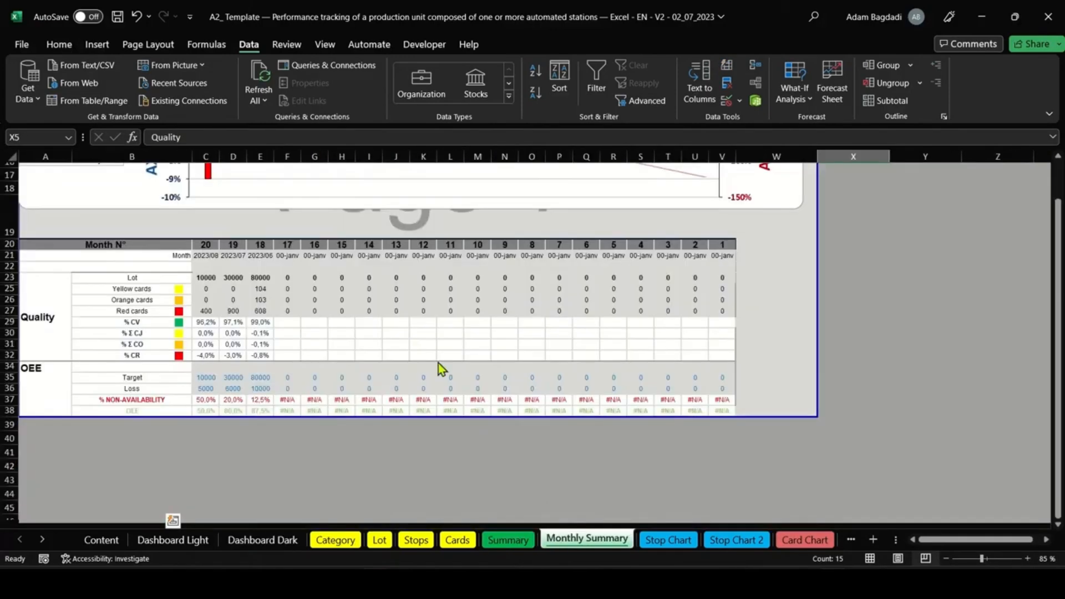
pyautogui.click(736, 540)
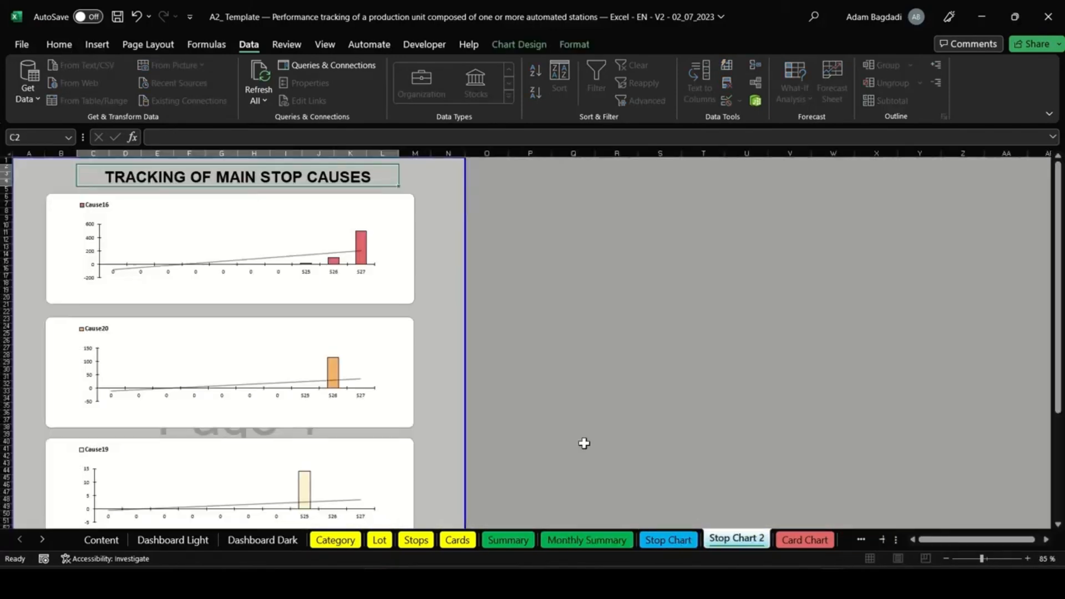
pyautogui.click(683, 539)
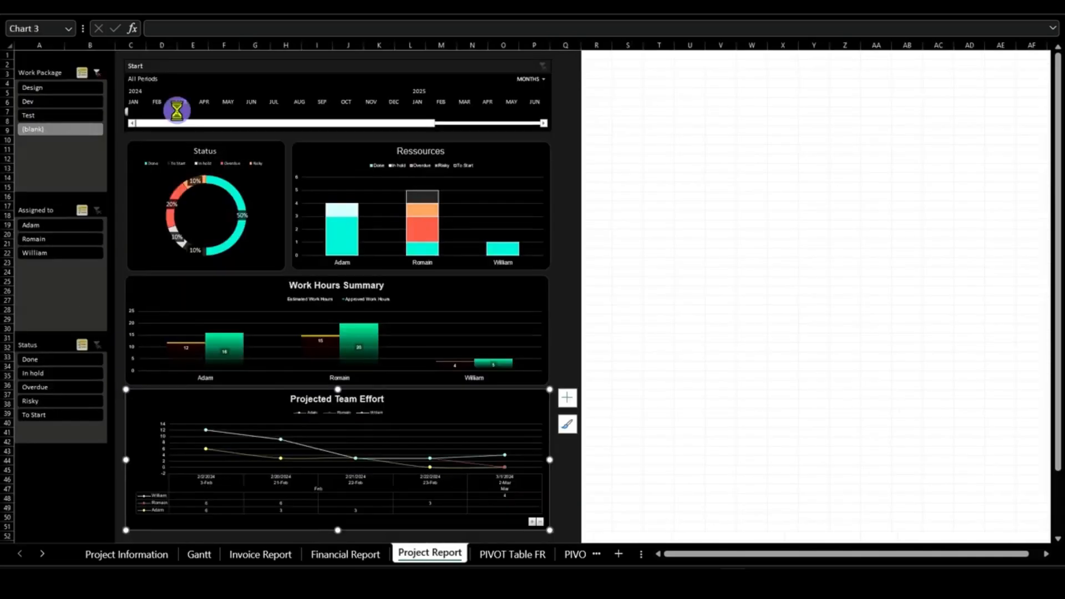
# Step: Assign task O to Joseph at 20% progress on the Gantt and show the financial report
pyautogui.click(126, 553)
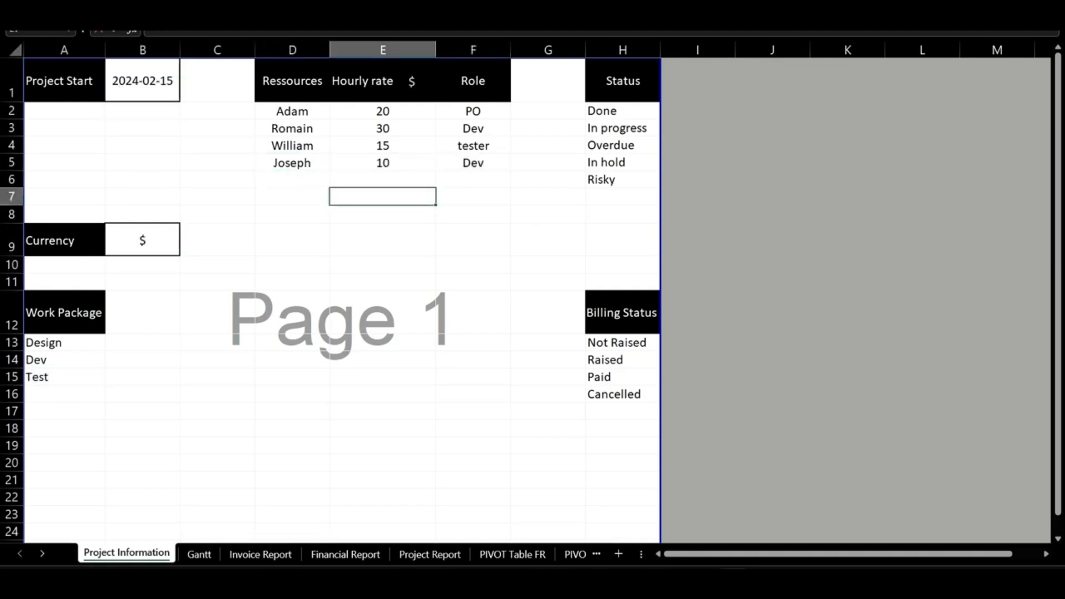
pyautogui.click(198, 554)
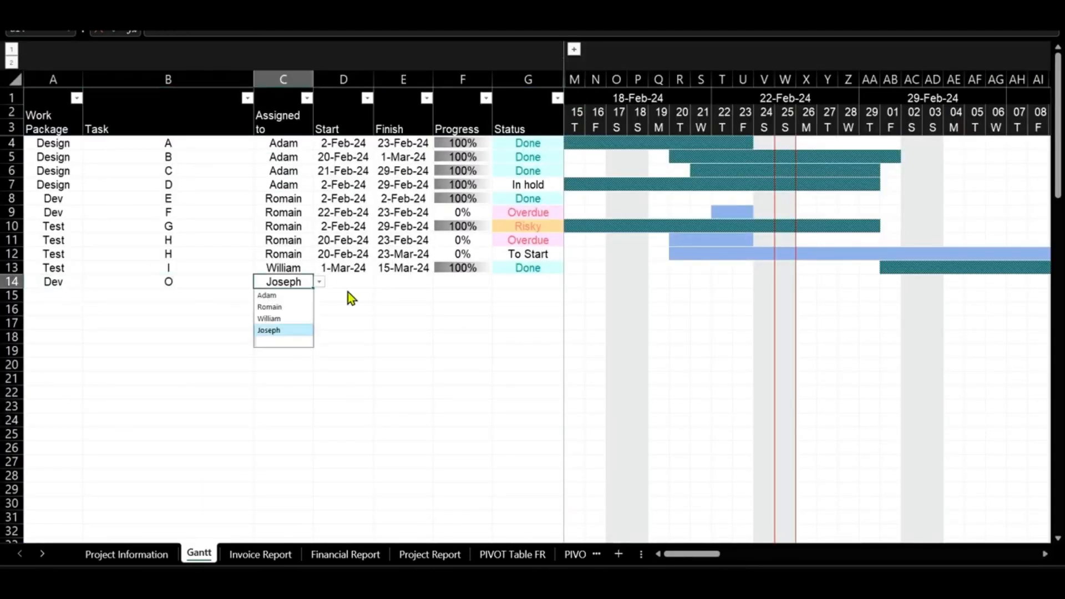
pyautogui.click(269, 331)
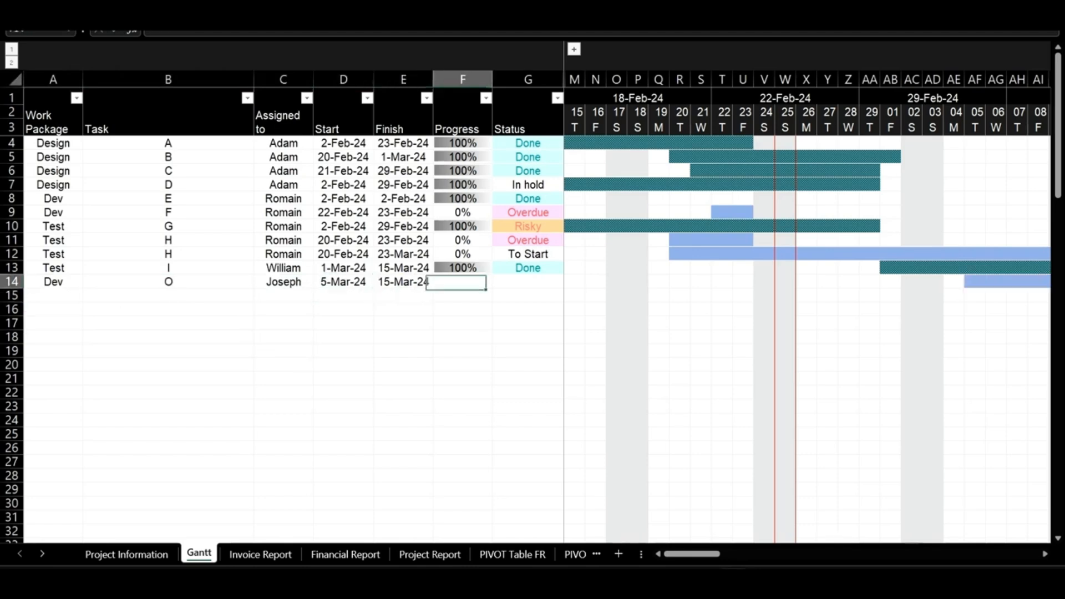
pyautogui.write('20%')
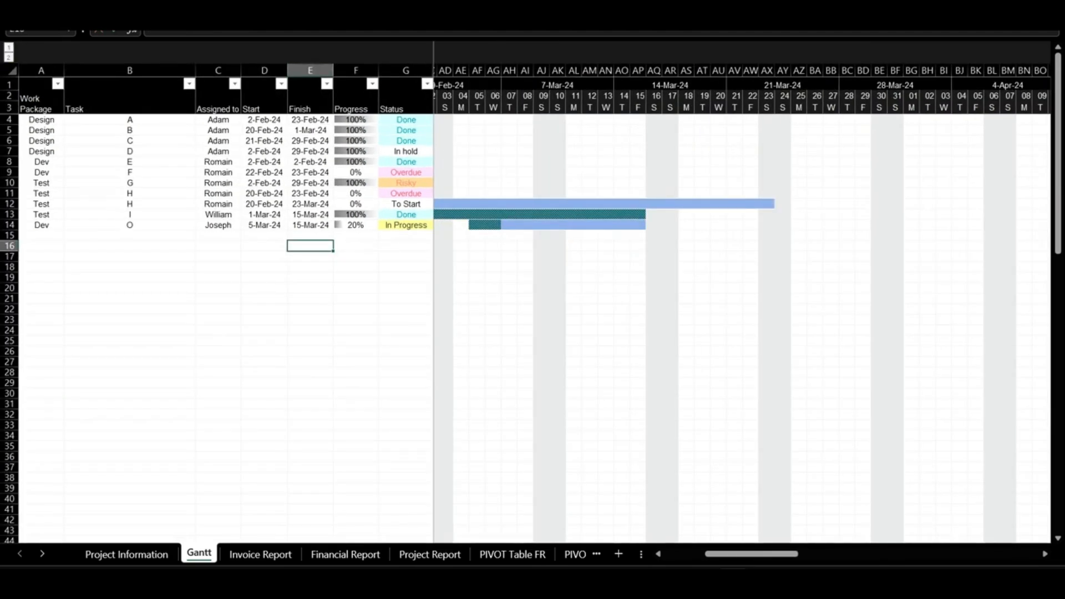
pyautogui.click(345, 555)
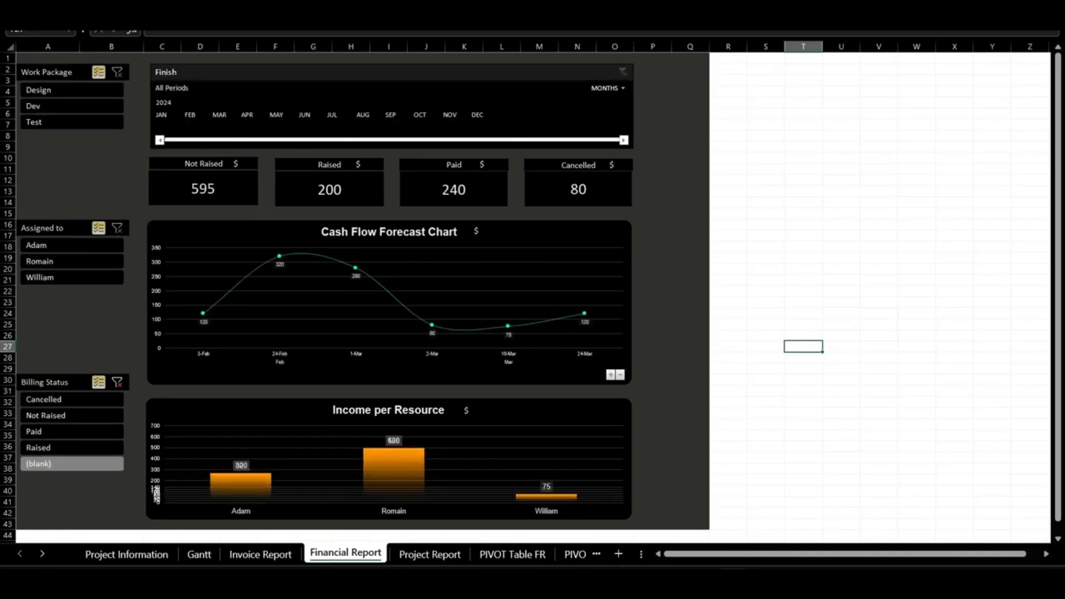
# Step: Check the invoice report's $595 total with task O and return to the Project Report dashboard
pyautogui.click(428, 553)
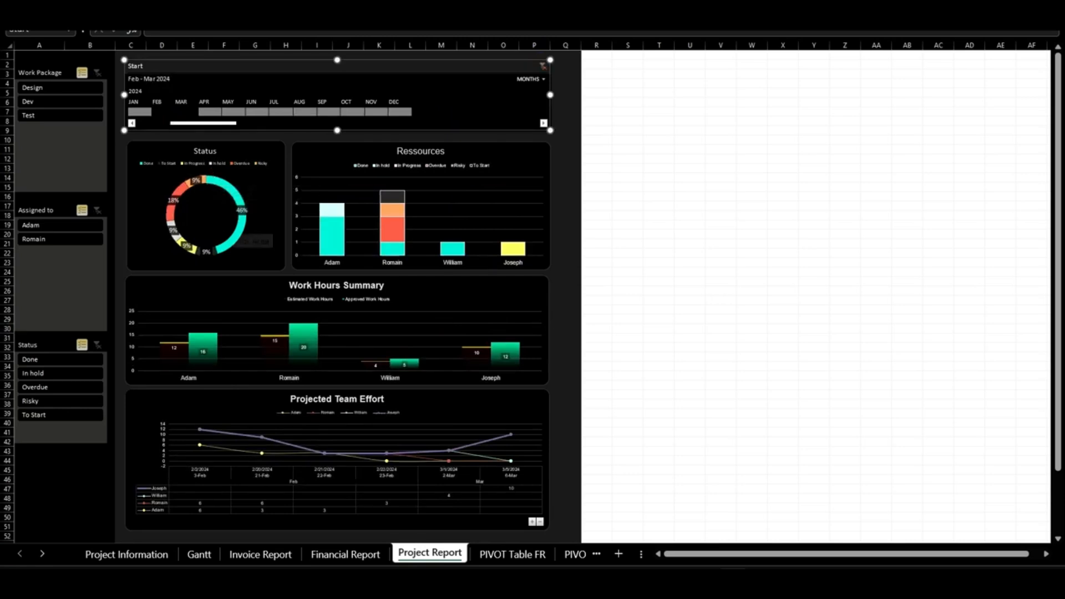
pyautogui.click(260, 555)
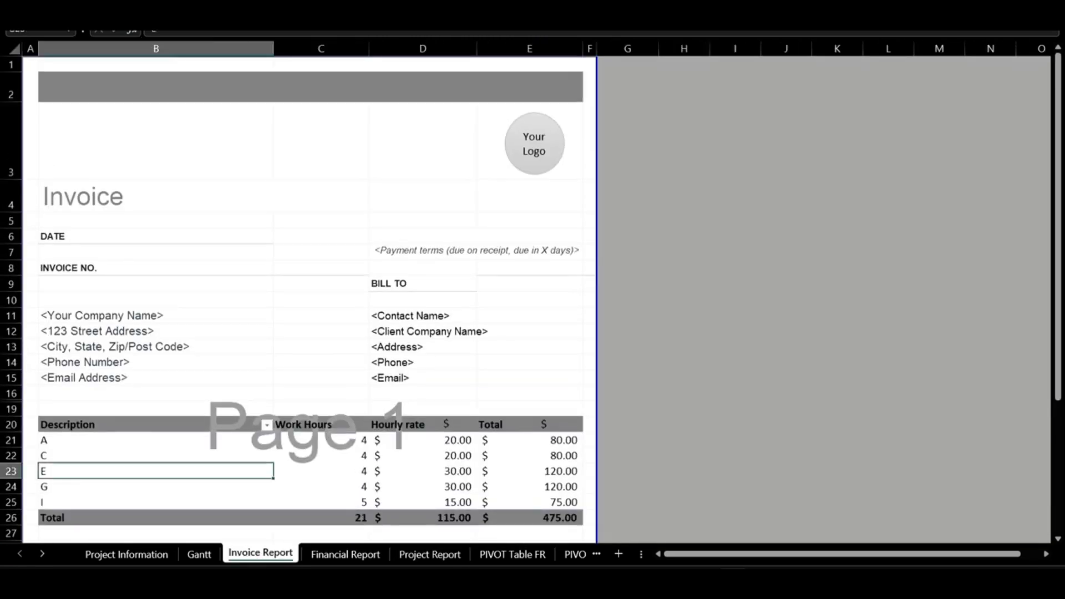
pyautogui.click(199, 554)
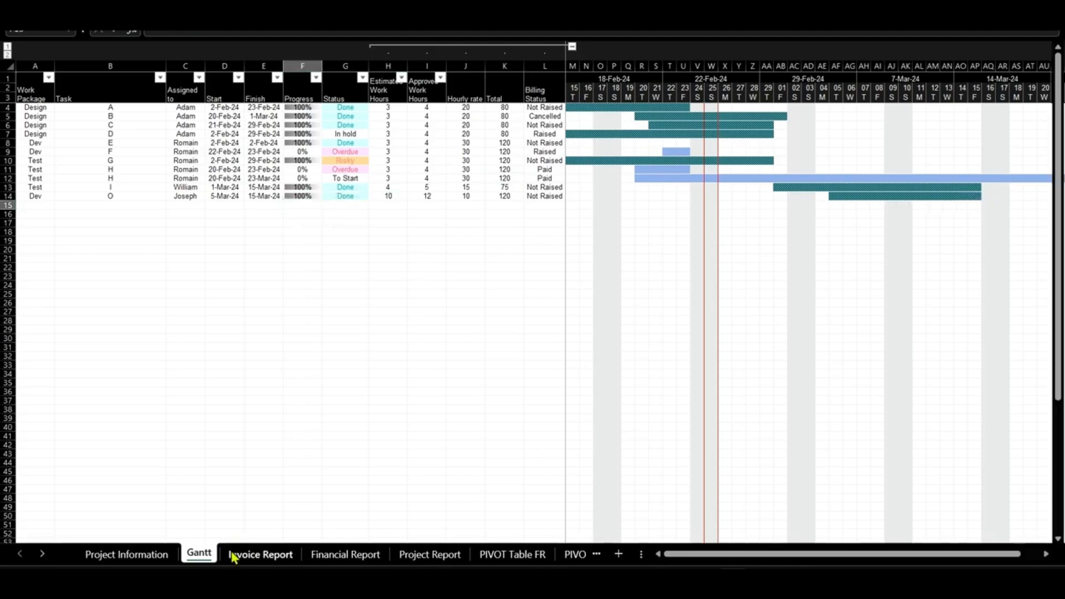
pyautogui.click(260, 554)
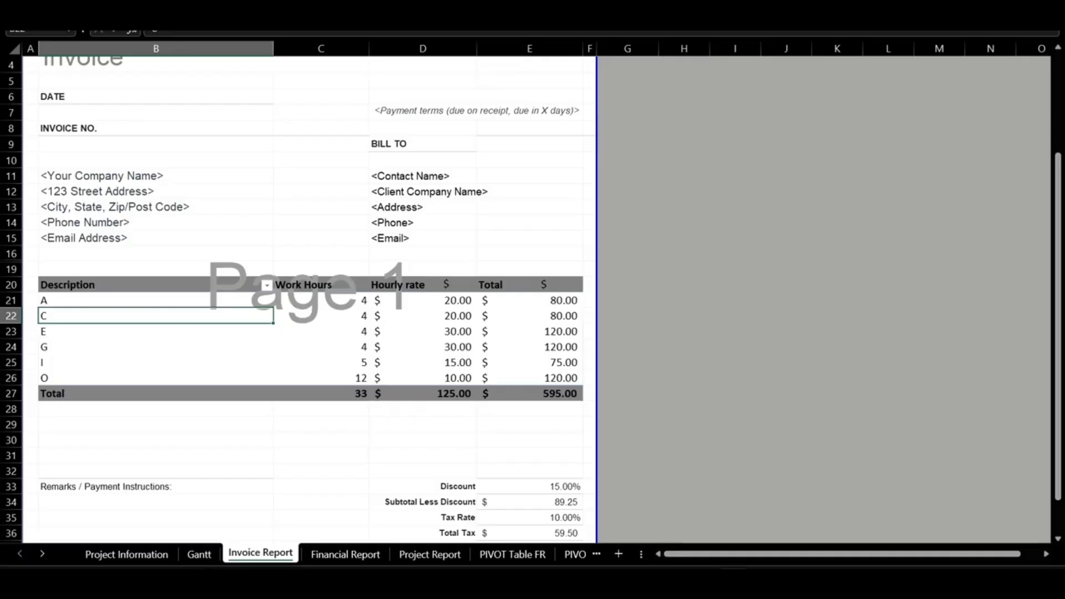
pyautogui.click(430, 553)
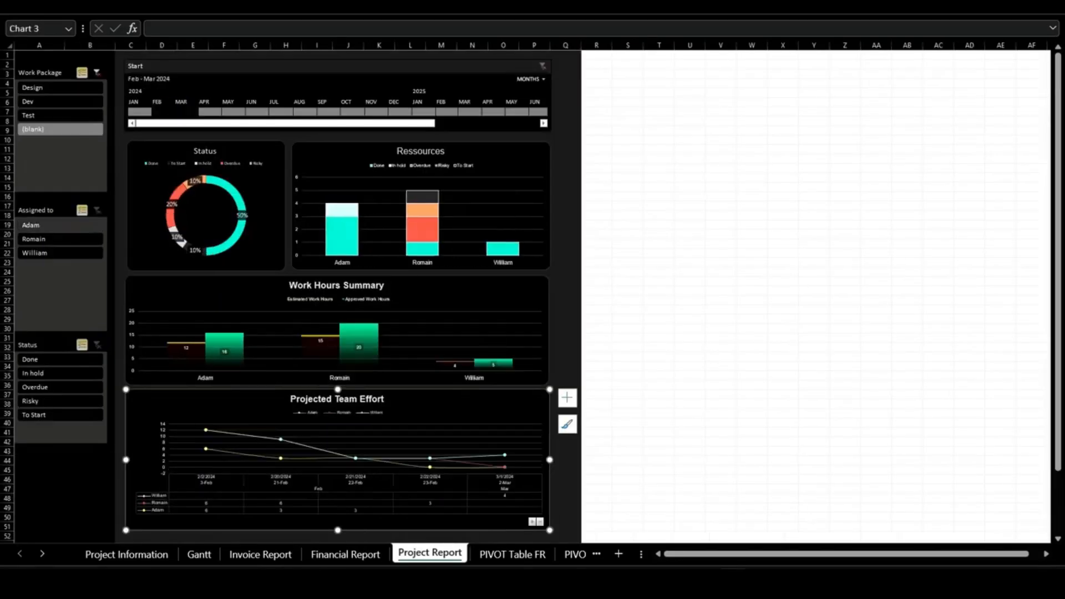
# Step: Set the launch date to 01/12/2023 and glance over the budget and deliverables dashboards
pyautogui.click(181, 561)
pyautogui.write('01')
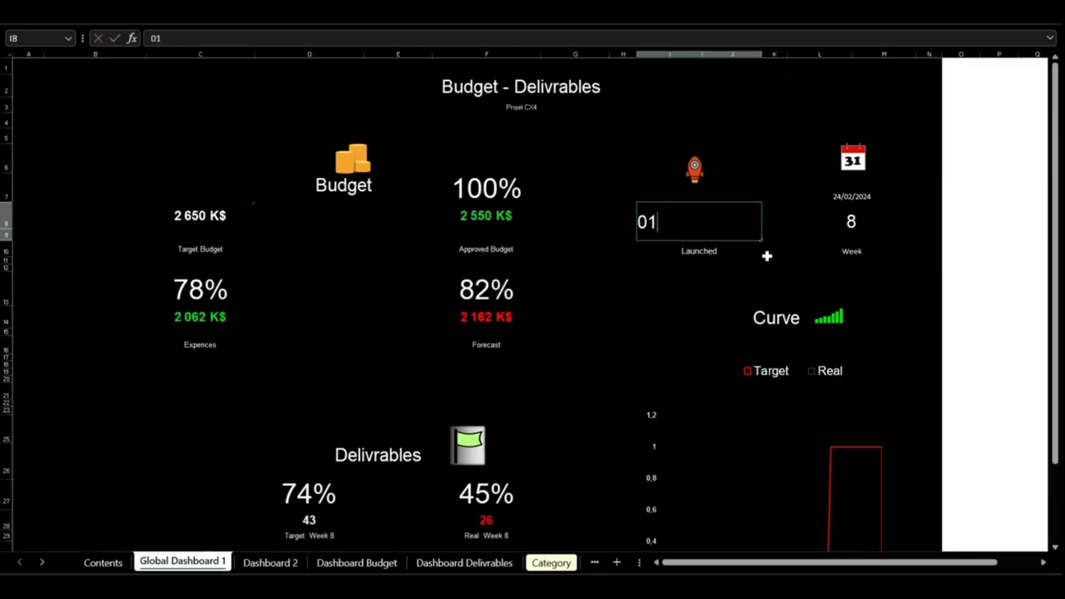
pyautogui.click(358, 562)
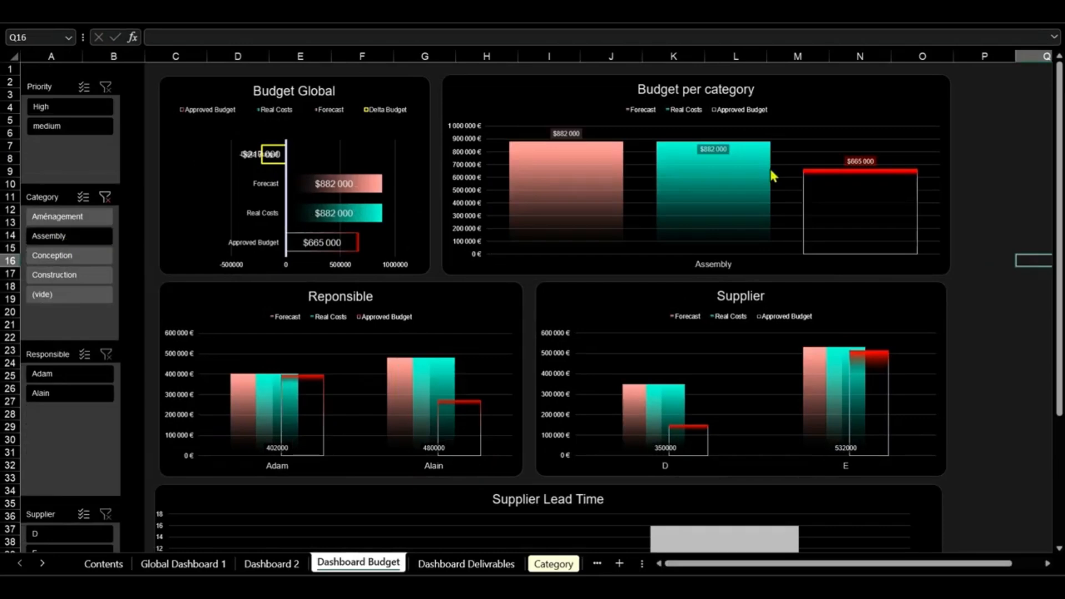
pyautogui.click(466, 564)
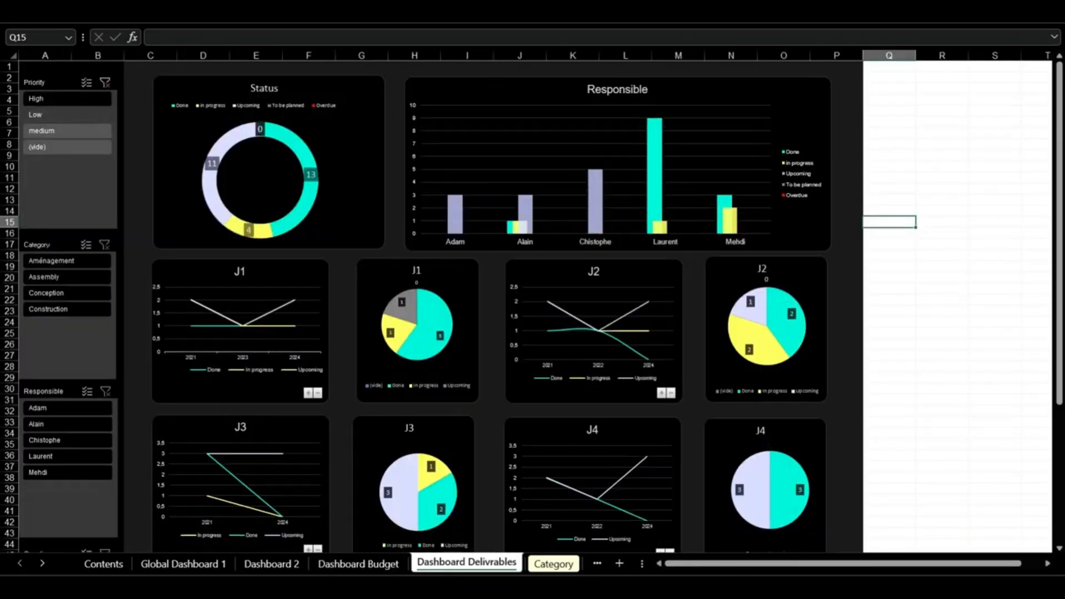
pyautogui.click(181, 561)
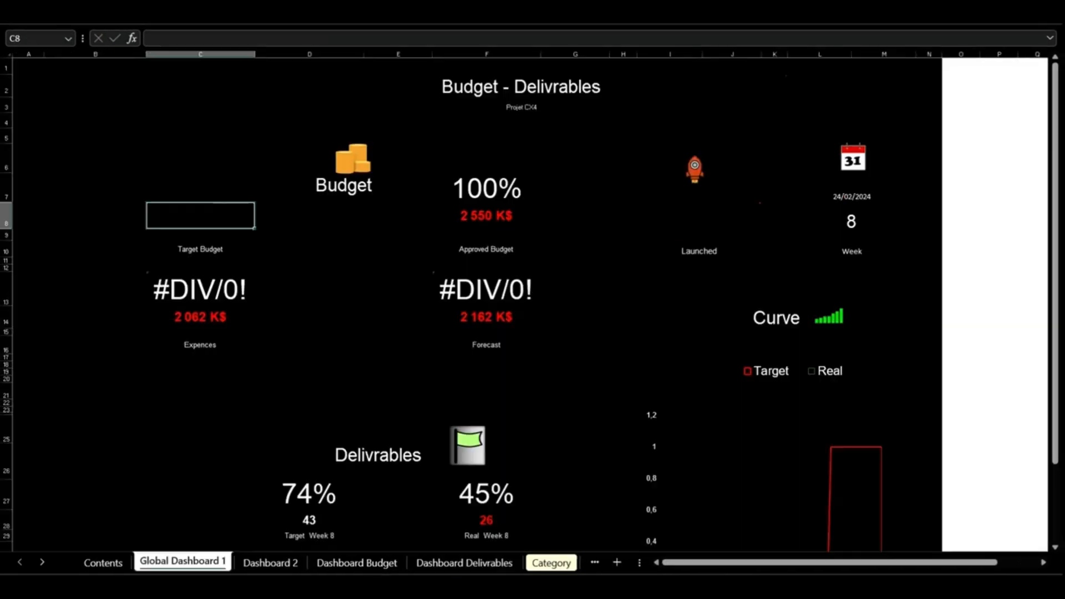
# Step: Rename the milestone headers to stage names (Design, Order, Dev) on the global dashboard
pyautogui.scroll(-3)
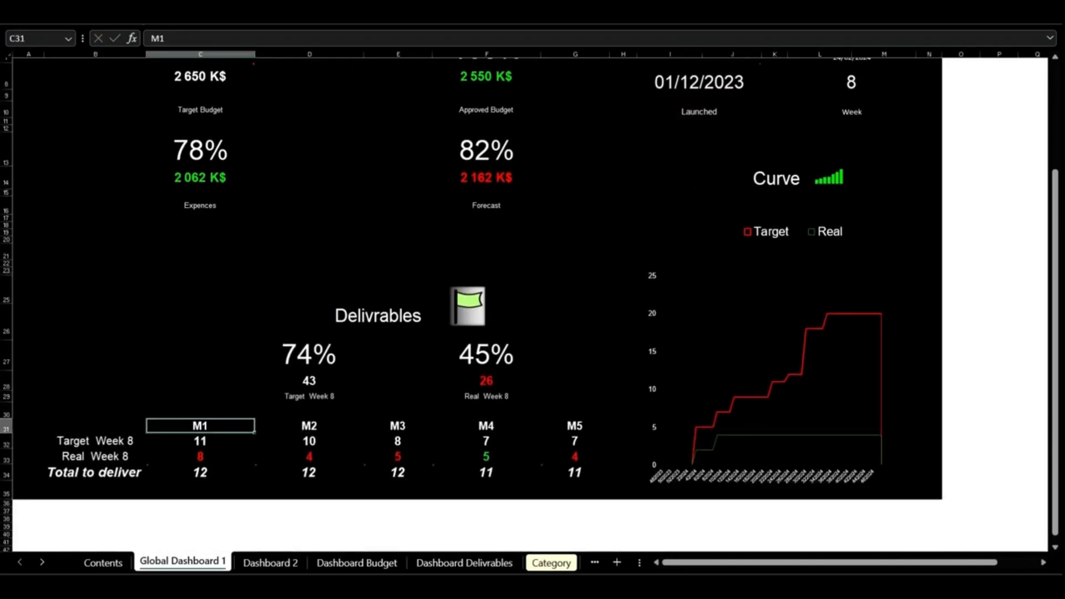
pyautogui.write('Realisat')
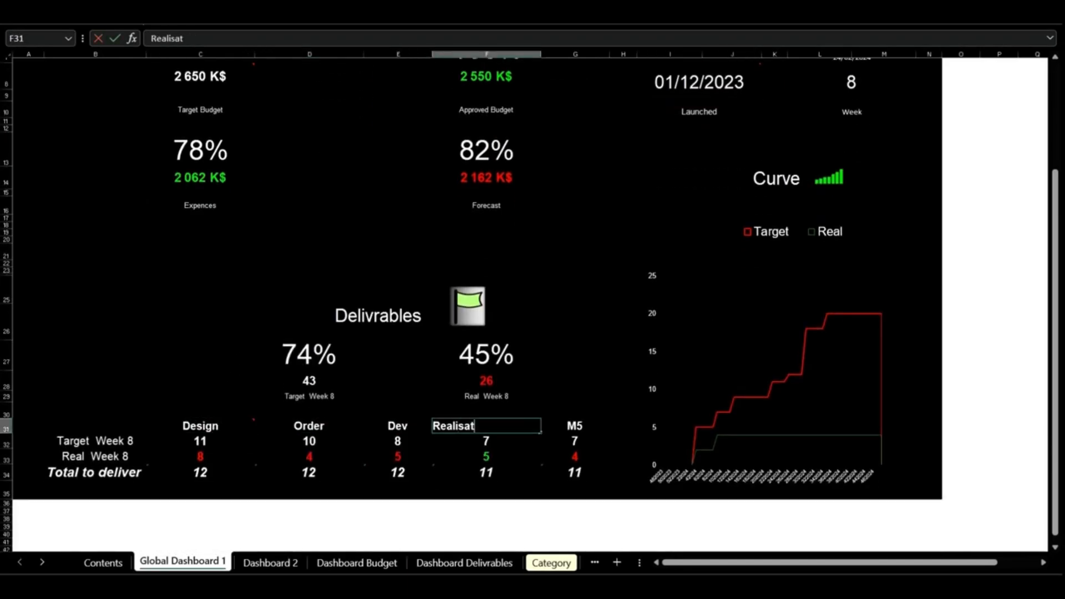
pyautogui.click(552, 563)
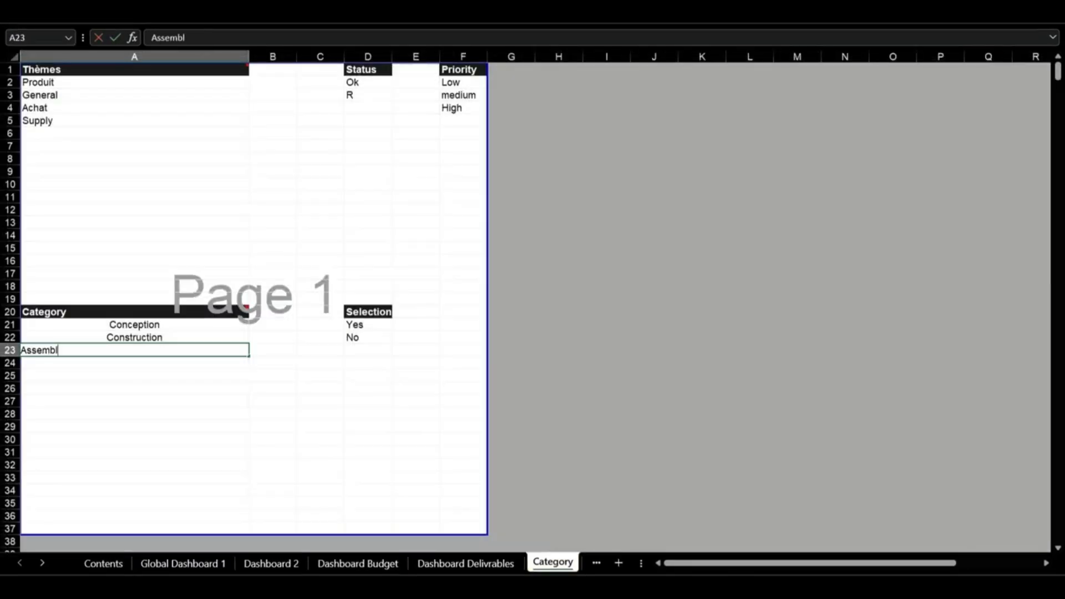
# Step: Add Assembly to the category list and set stage statuses for the Assembly machines on Equipements
pyautogui.click(459, 563)
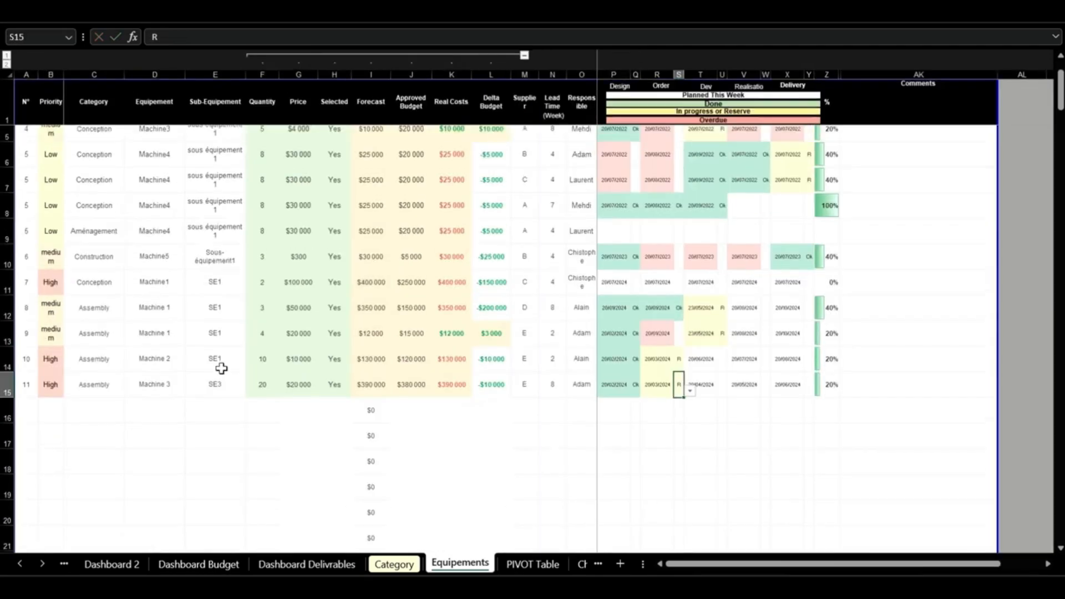
pyautogui.click(356, 562)
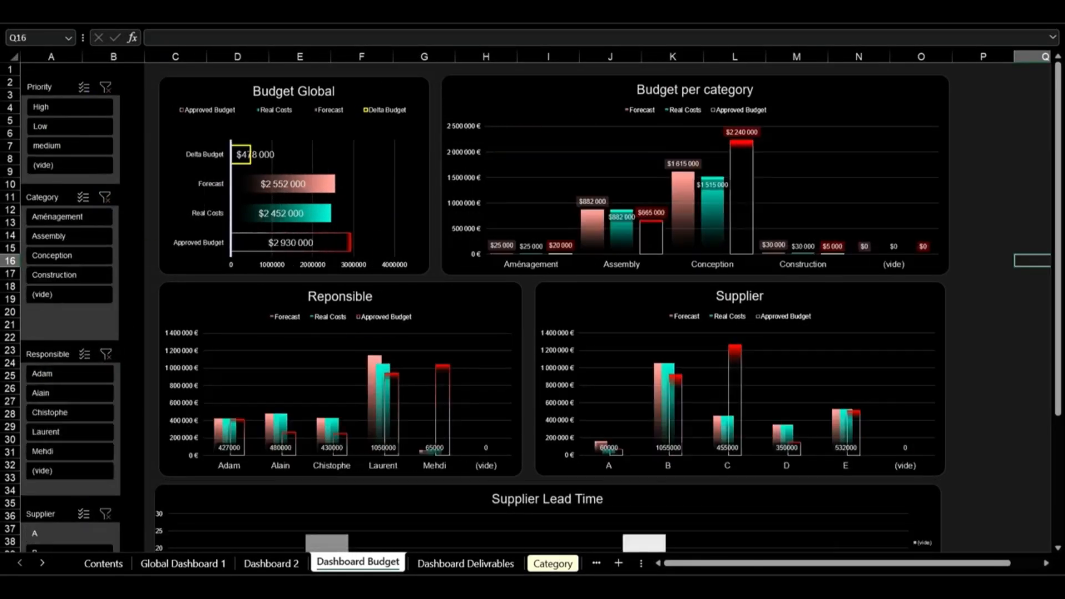
# Step: Review the four-category budget dashboard and filter the deliverables dashboard to one responsible person
pyautogui.click(465, 563)
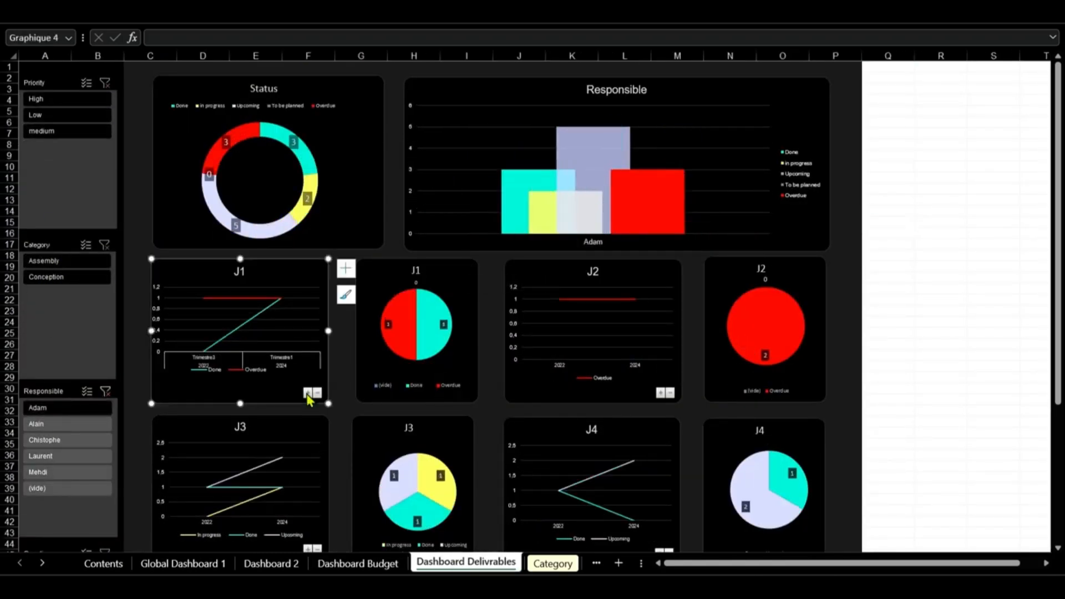
pyautogui.scroll(-3)
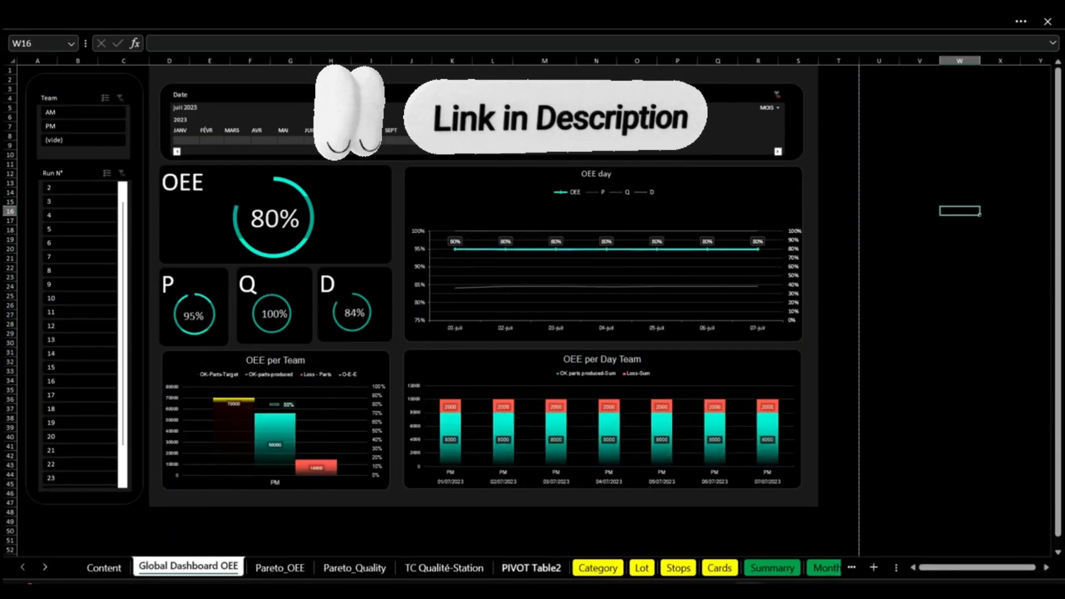
# Step: Add a new stop cause, a 16-Oct lot entry and a 16-Oct PM NQ stop, bringing OEE to 84%
pyautogui.click(595, 567)
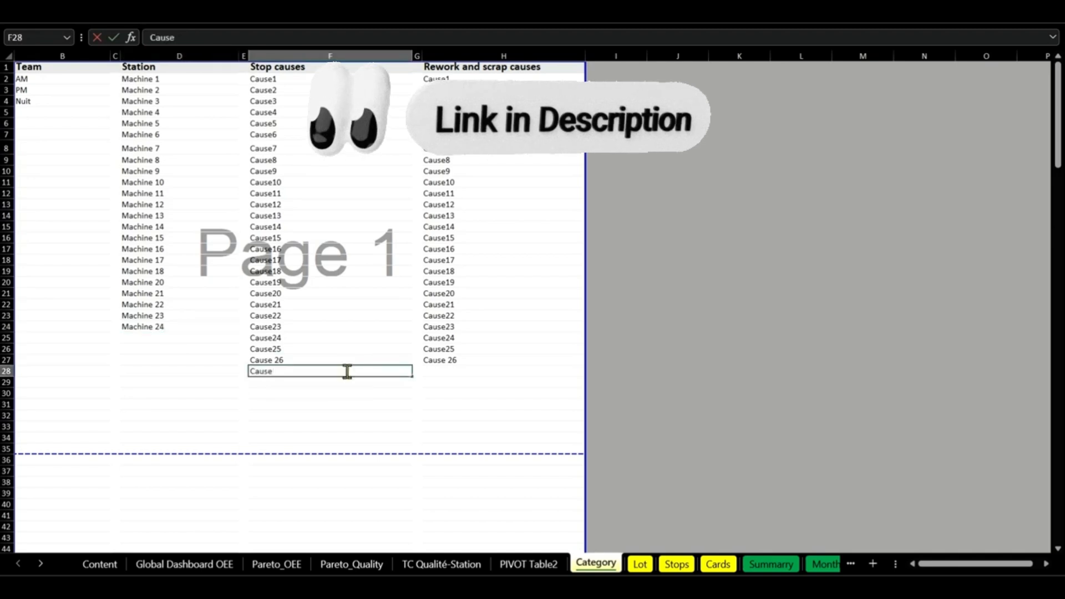
pyautogui.click(639, 563)
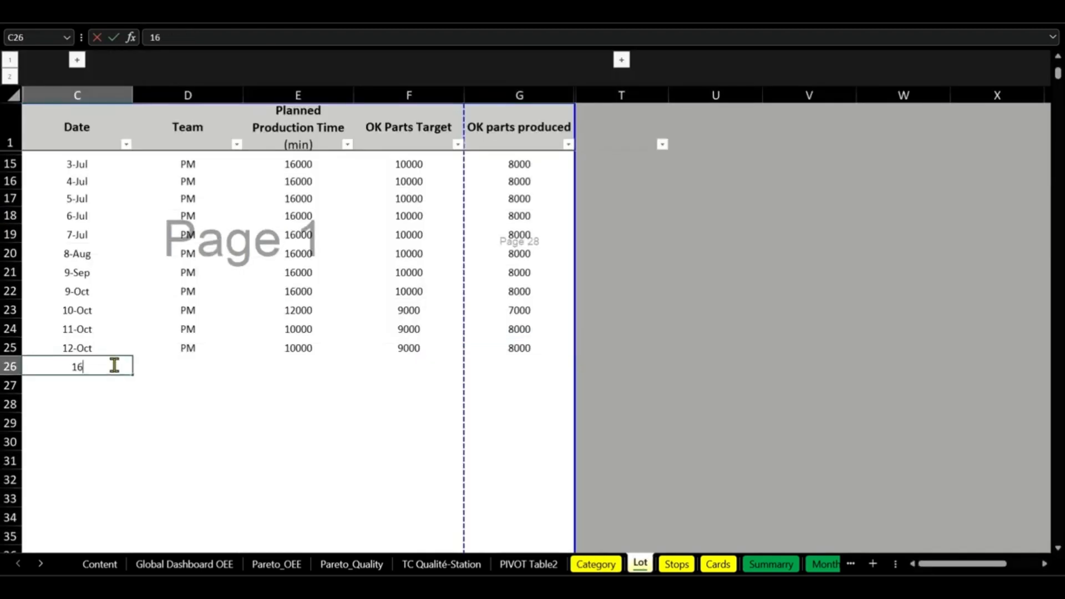
pyautogui.click(676, 563)
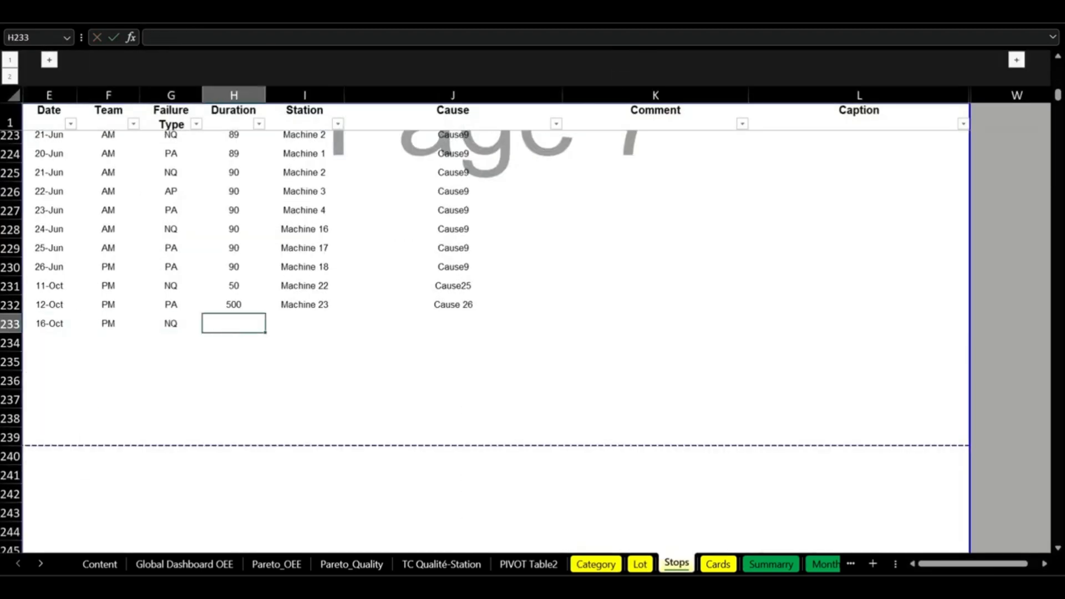
pyautogui.click(183, 564)
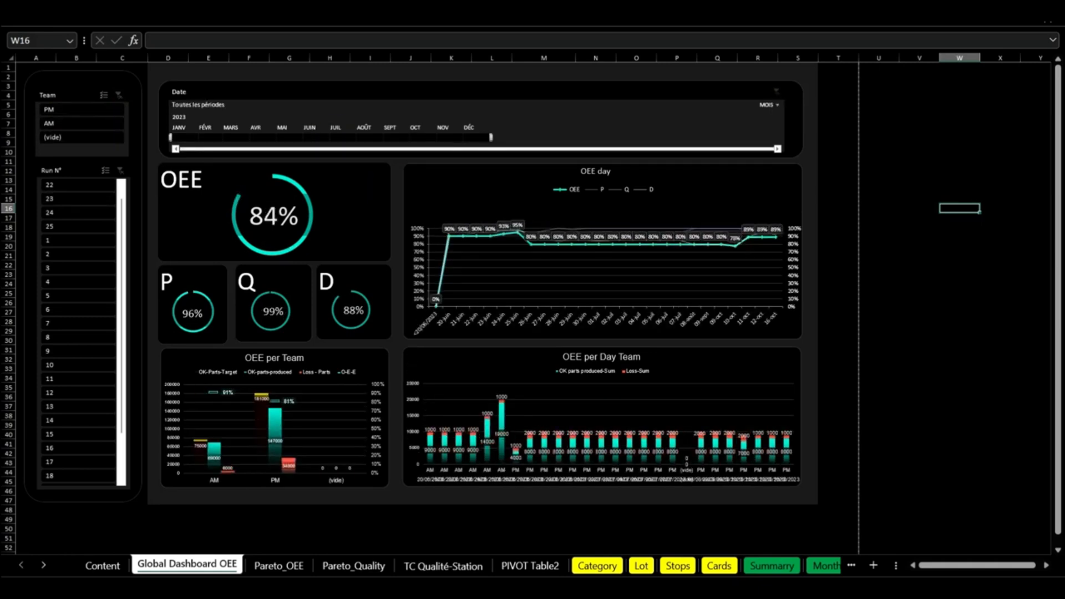
# Step: Review the OEE Pareto with the timeline filter cleared, then the quality Pareto and per-machine quality charts
pyautogui.click(278, 553)
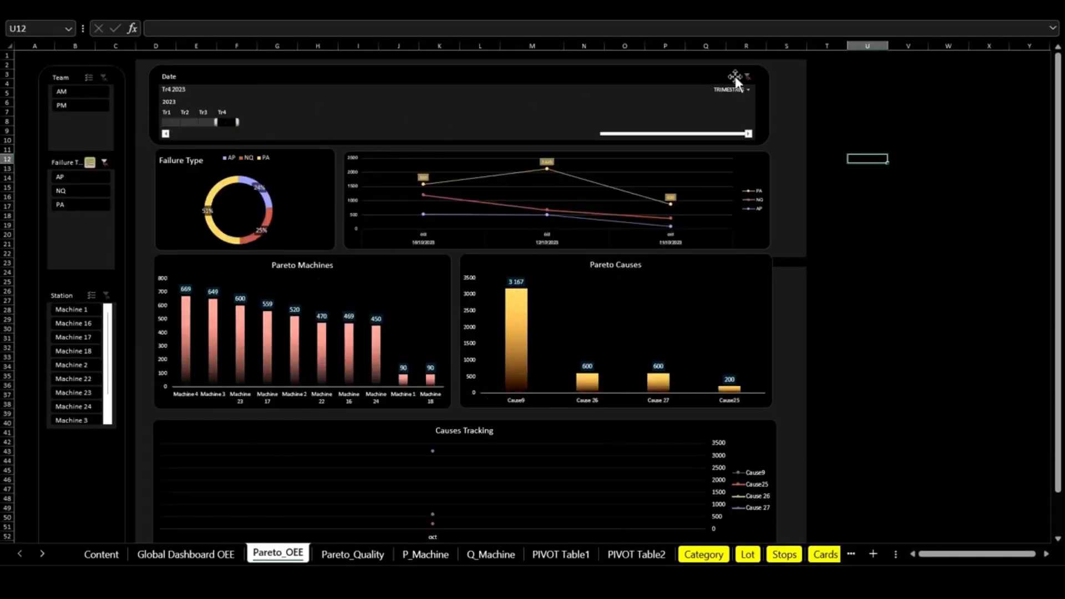
pyautogui.click(748, 75)
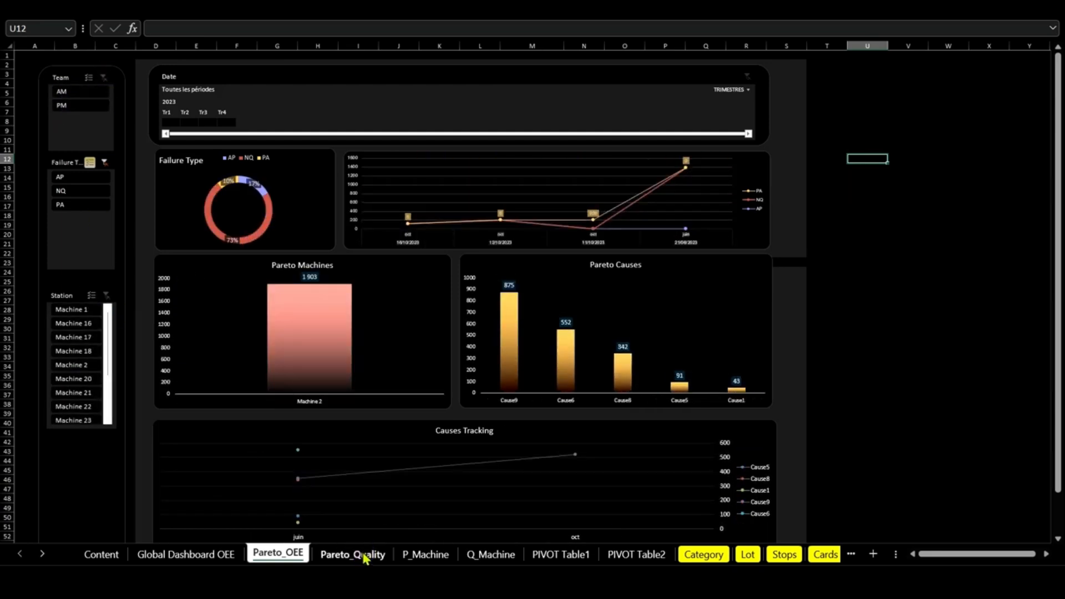
pyautogui.click(352, 553)
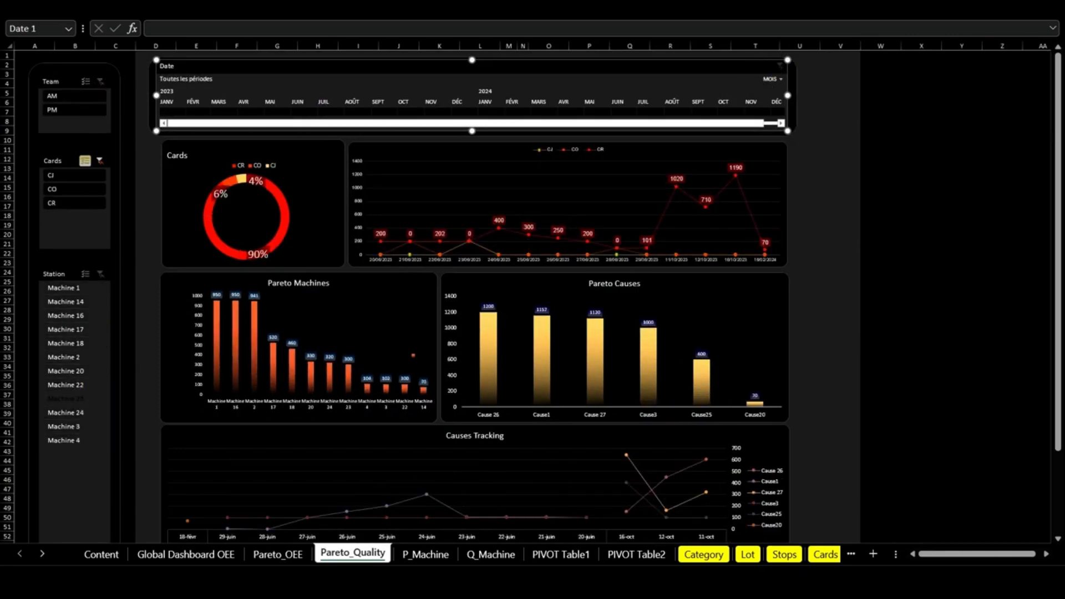
pyautogui.click(489, 554)
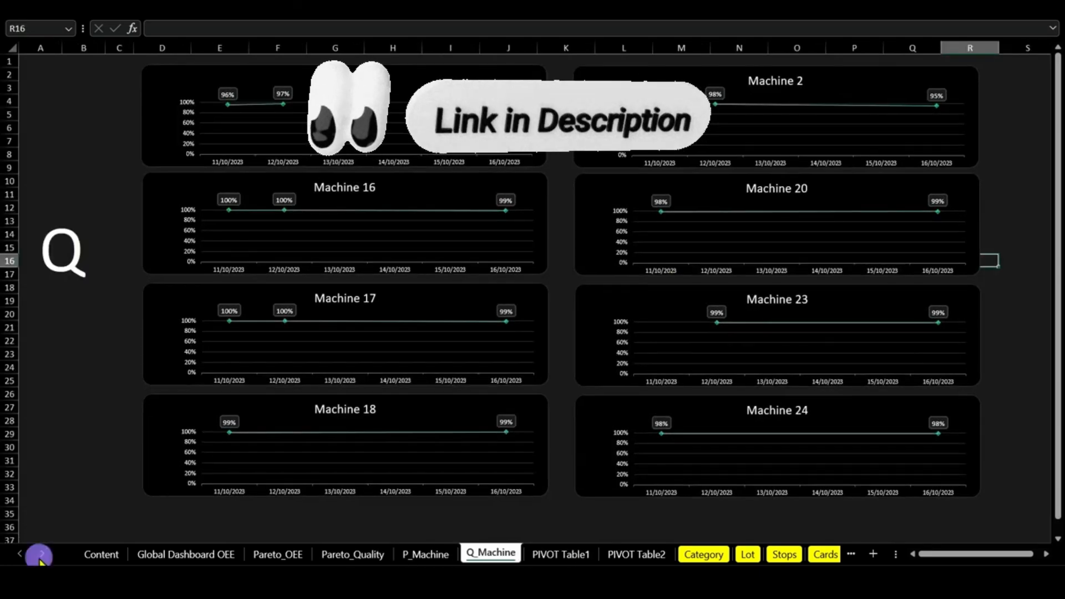
# Step: Recheck the Pareto dashboards and finish on the global OEE dashboard showing 16-Oct at 85% OEE
pyautogui.click(743, 553)
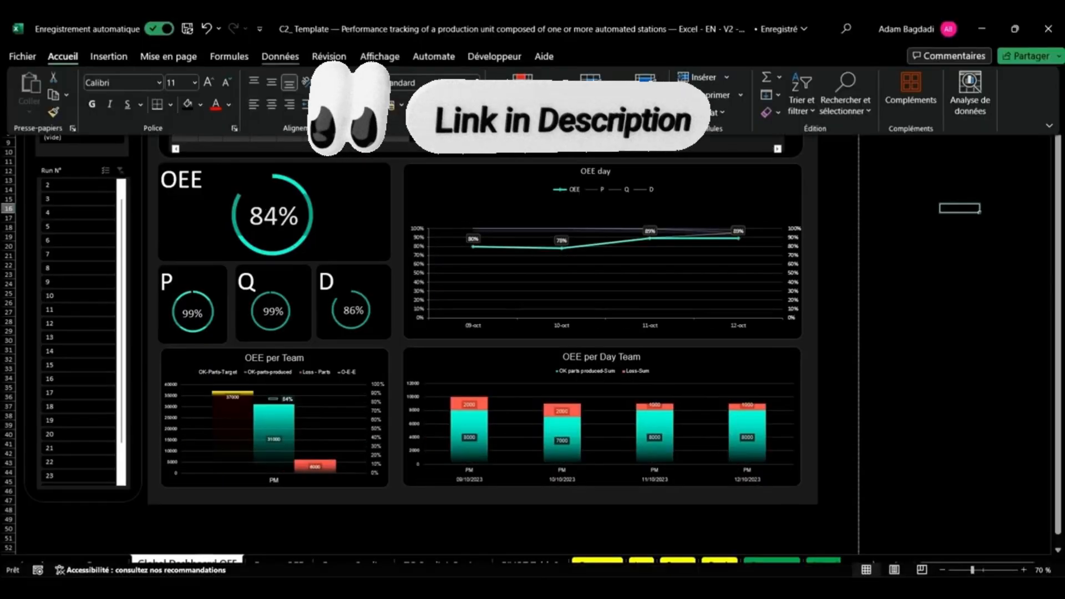
pyautogui.click(278, 554)
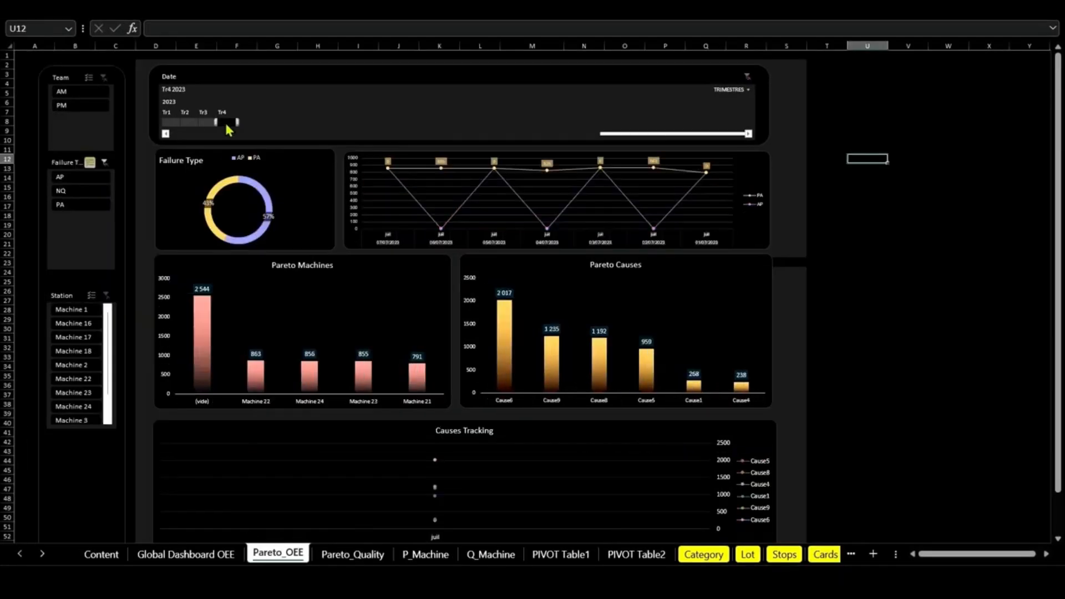
pyautogui.click(352, 554)
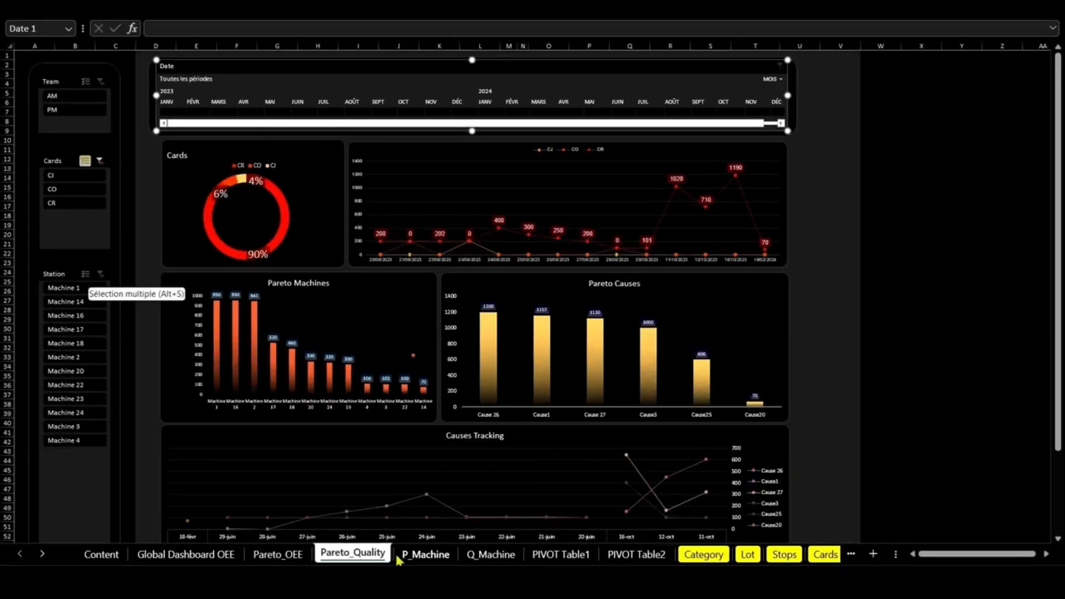
pyautogui.click(186, 565)
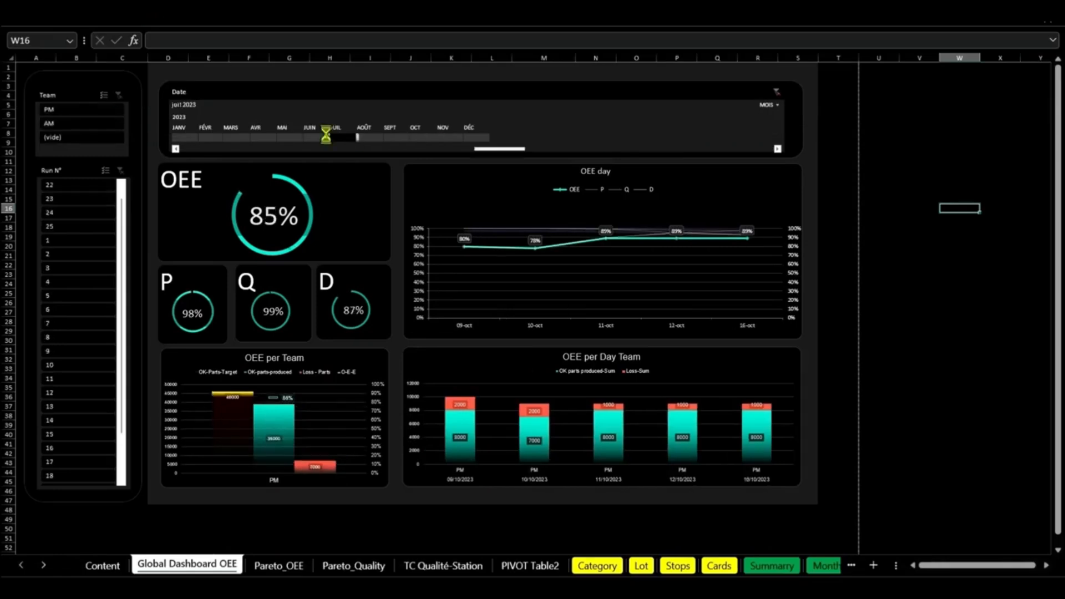